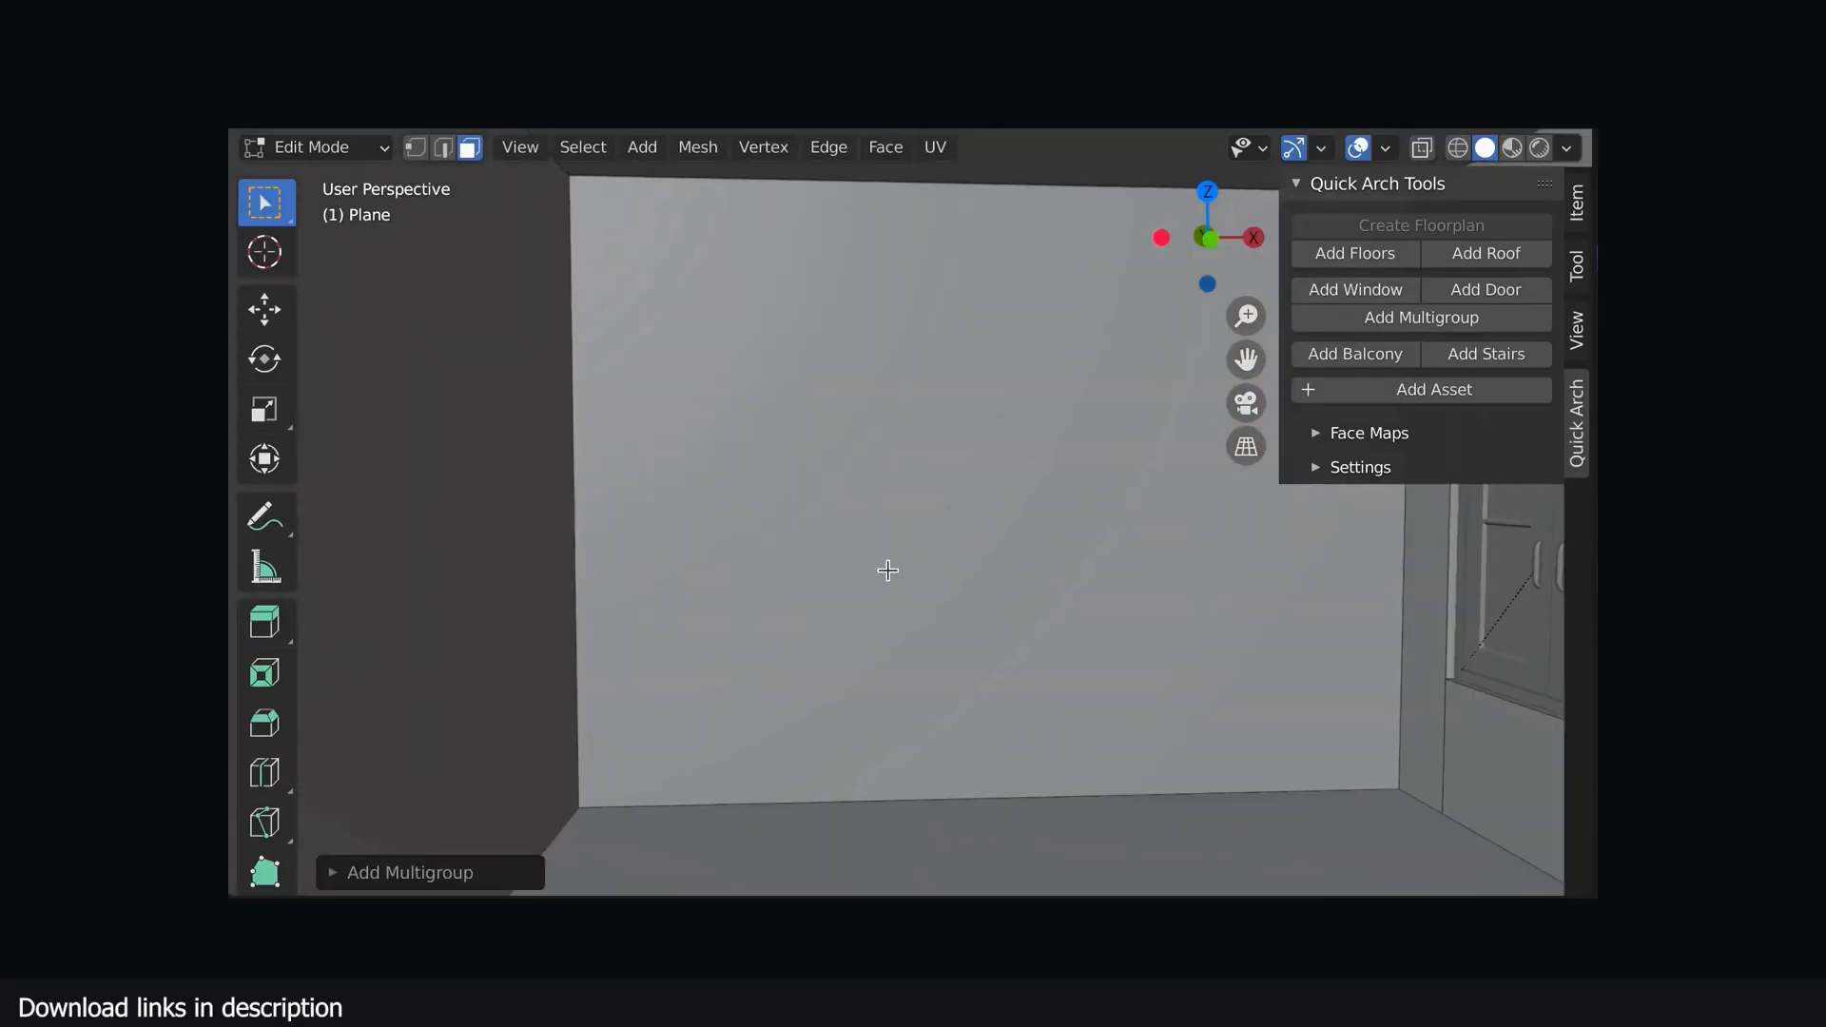
Show the shed's TechSec Section1 settings: Scaled, A3 landscape, 1:20
left_click(1485, 289)
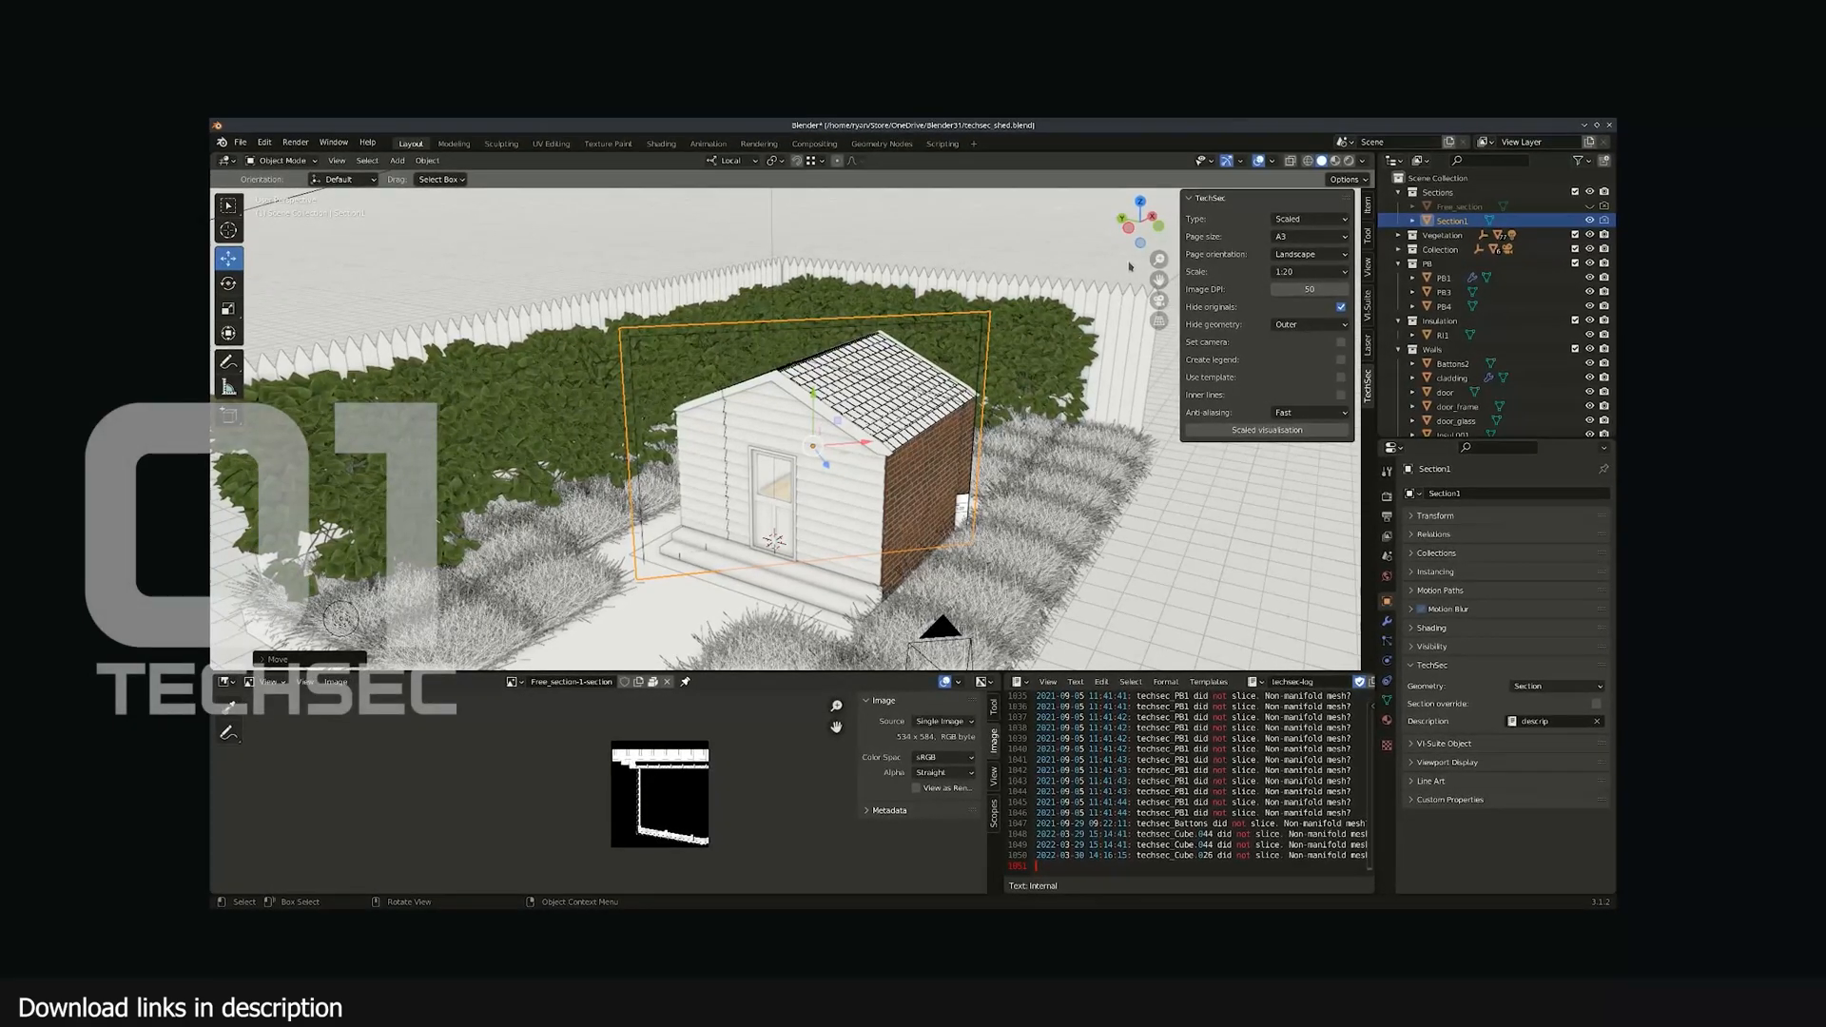
Switch the TechSec section type to Free, stop the cut preview, and adjust image resolution
left_click(1316, 212)
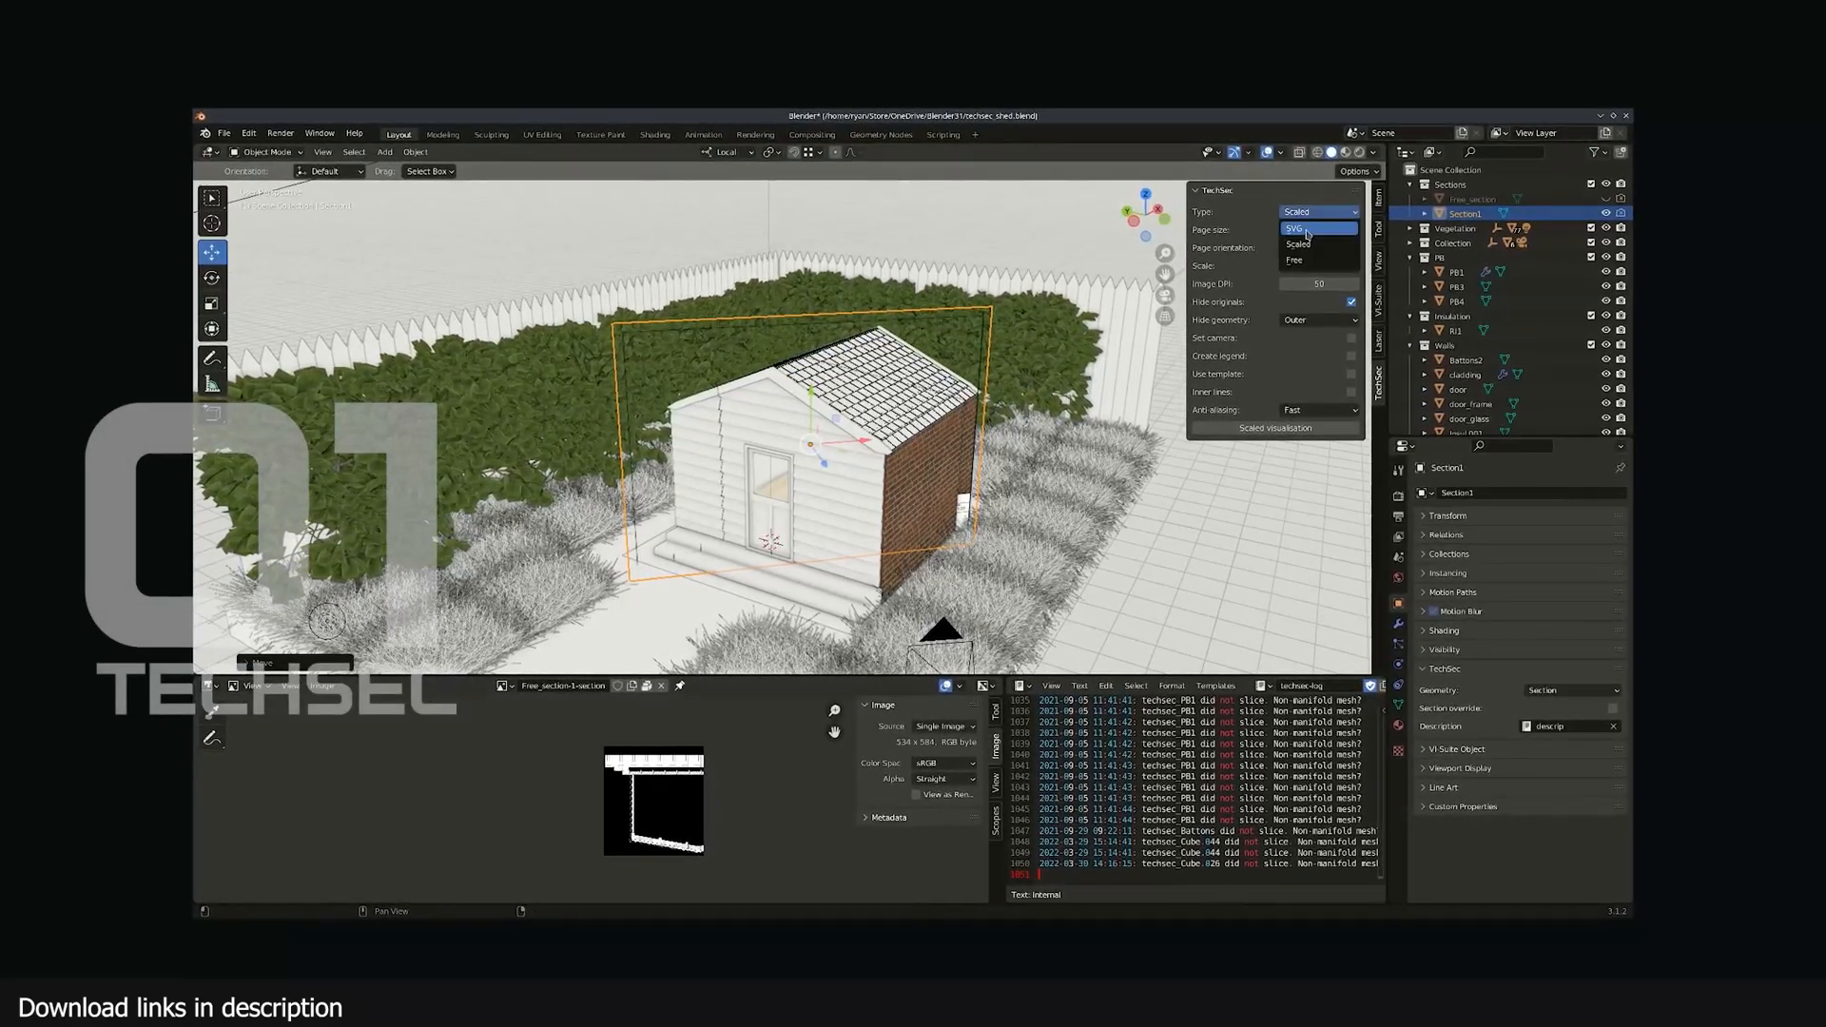
left_click(1296, 228)
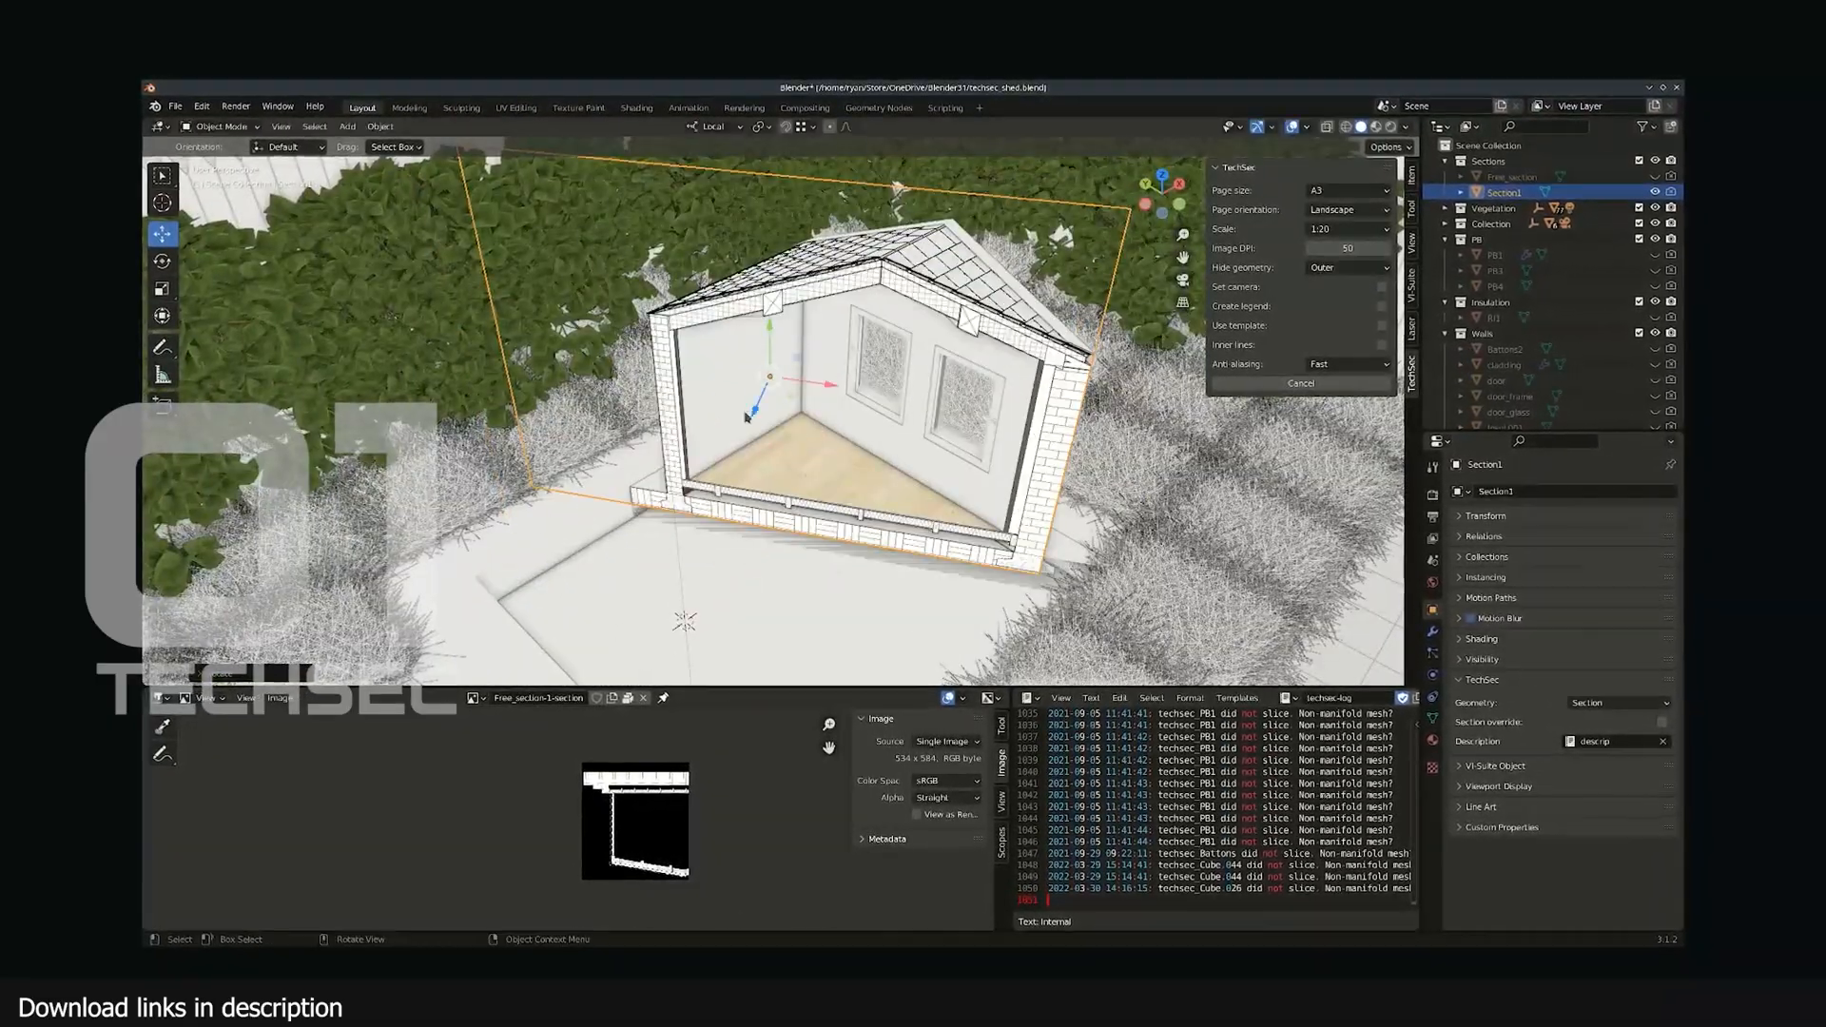
left_click(1345, 208)
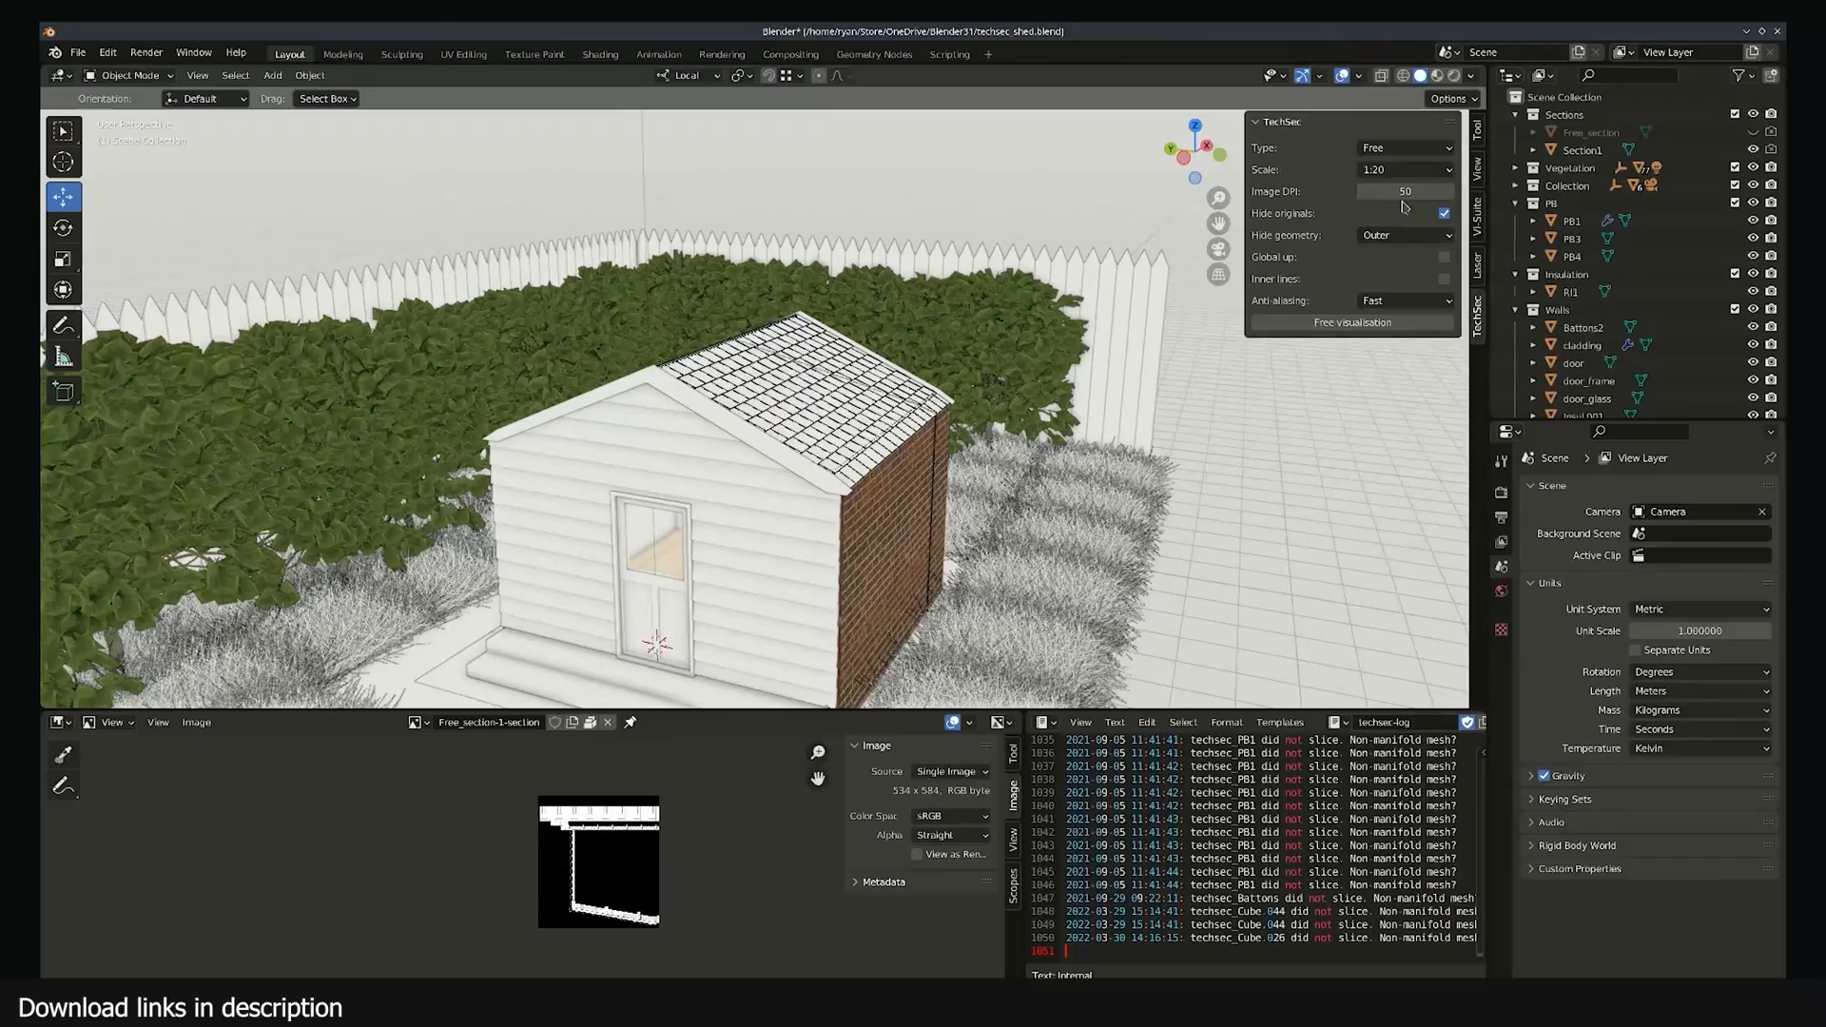
left_click(1351, 321)
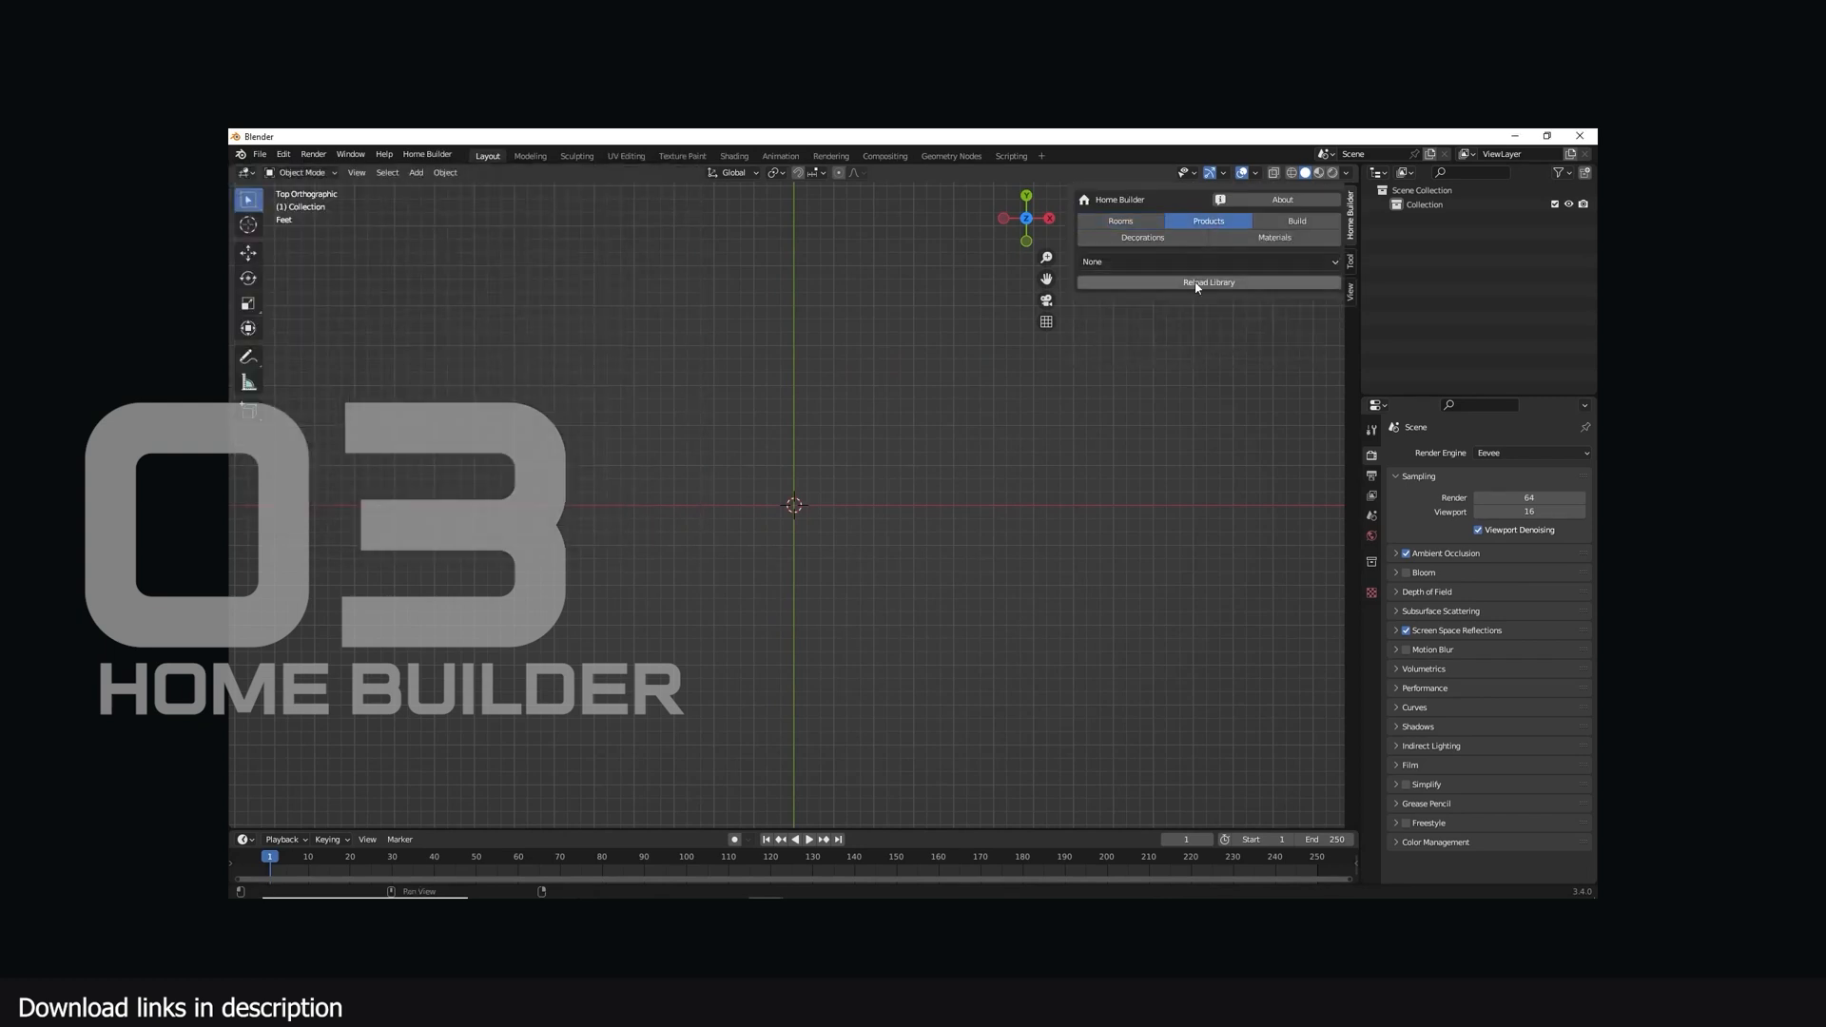
Reload the Home Builder library, toggle a room wall, and list Bathroom Fixtures products
left_click(1121, 222)
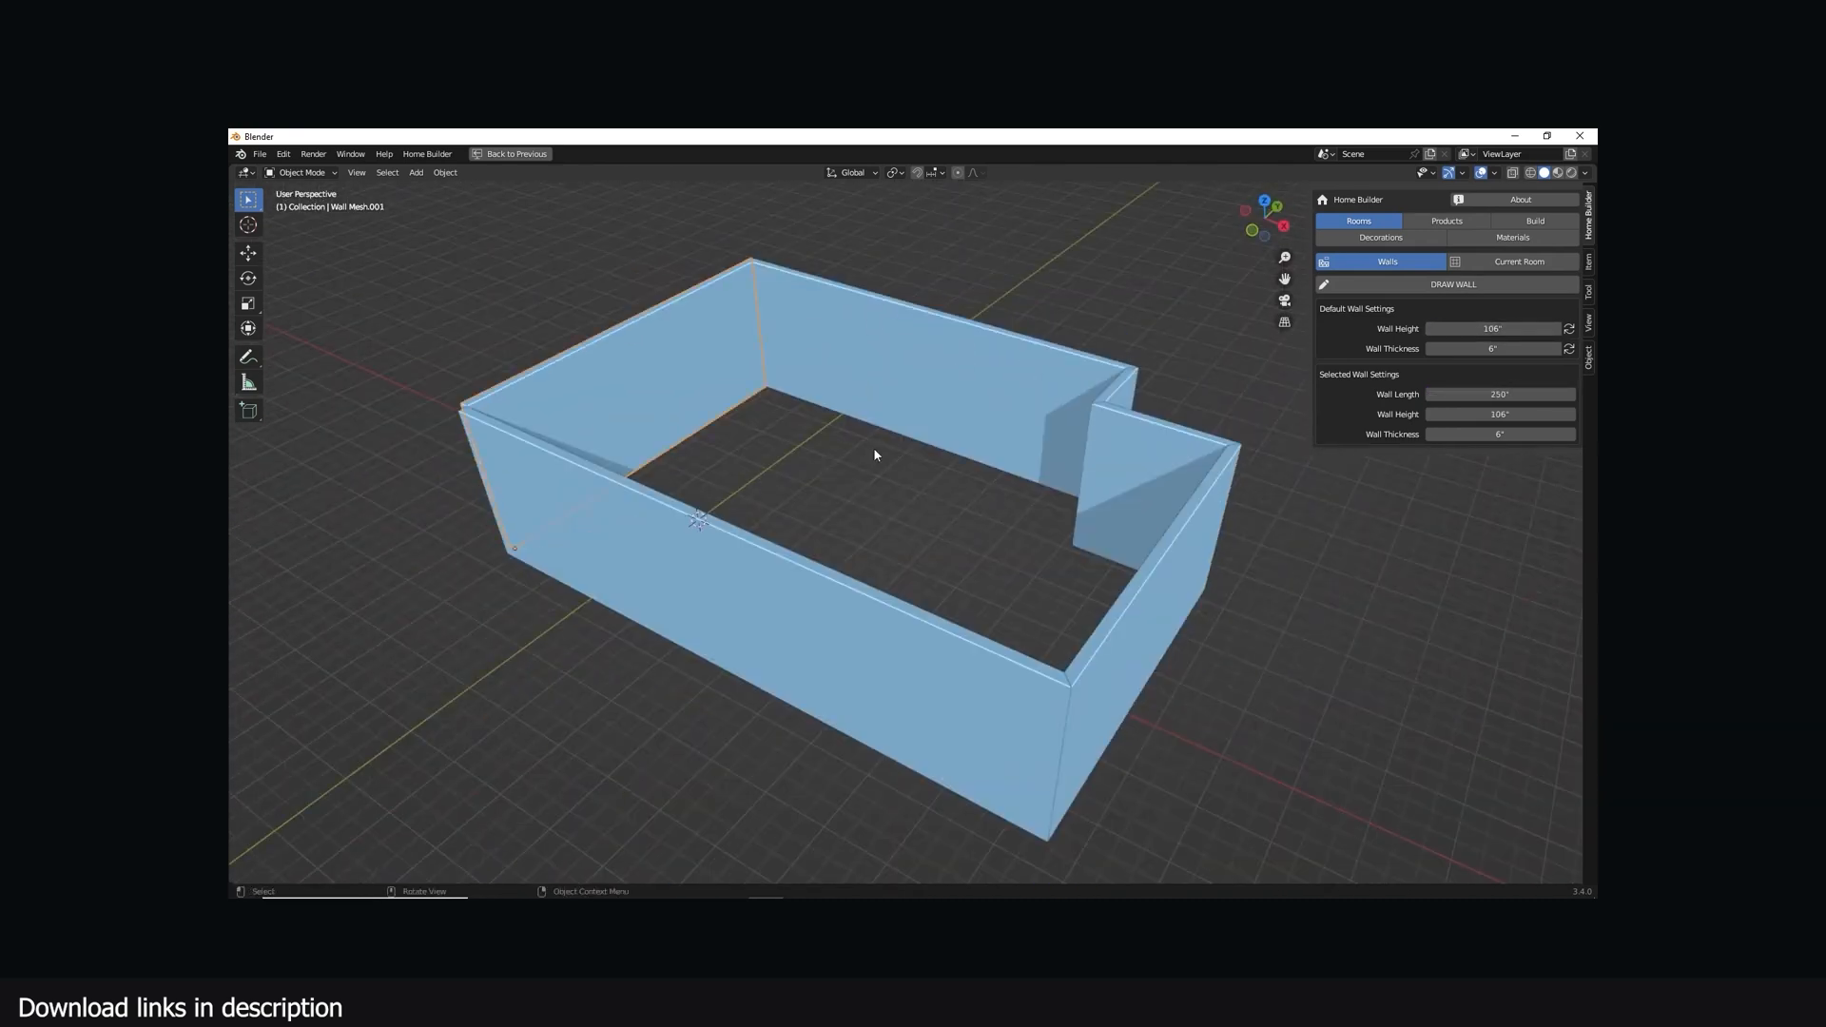
left_click(1518, 260)
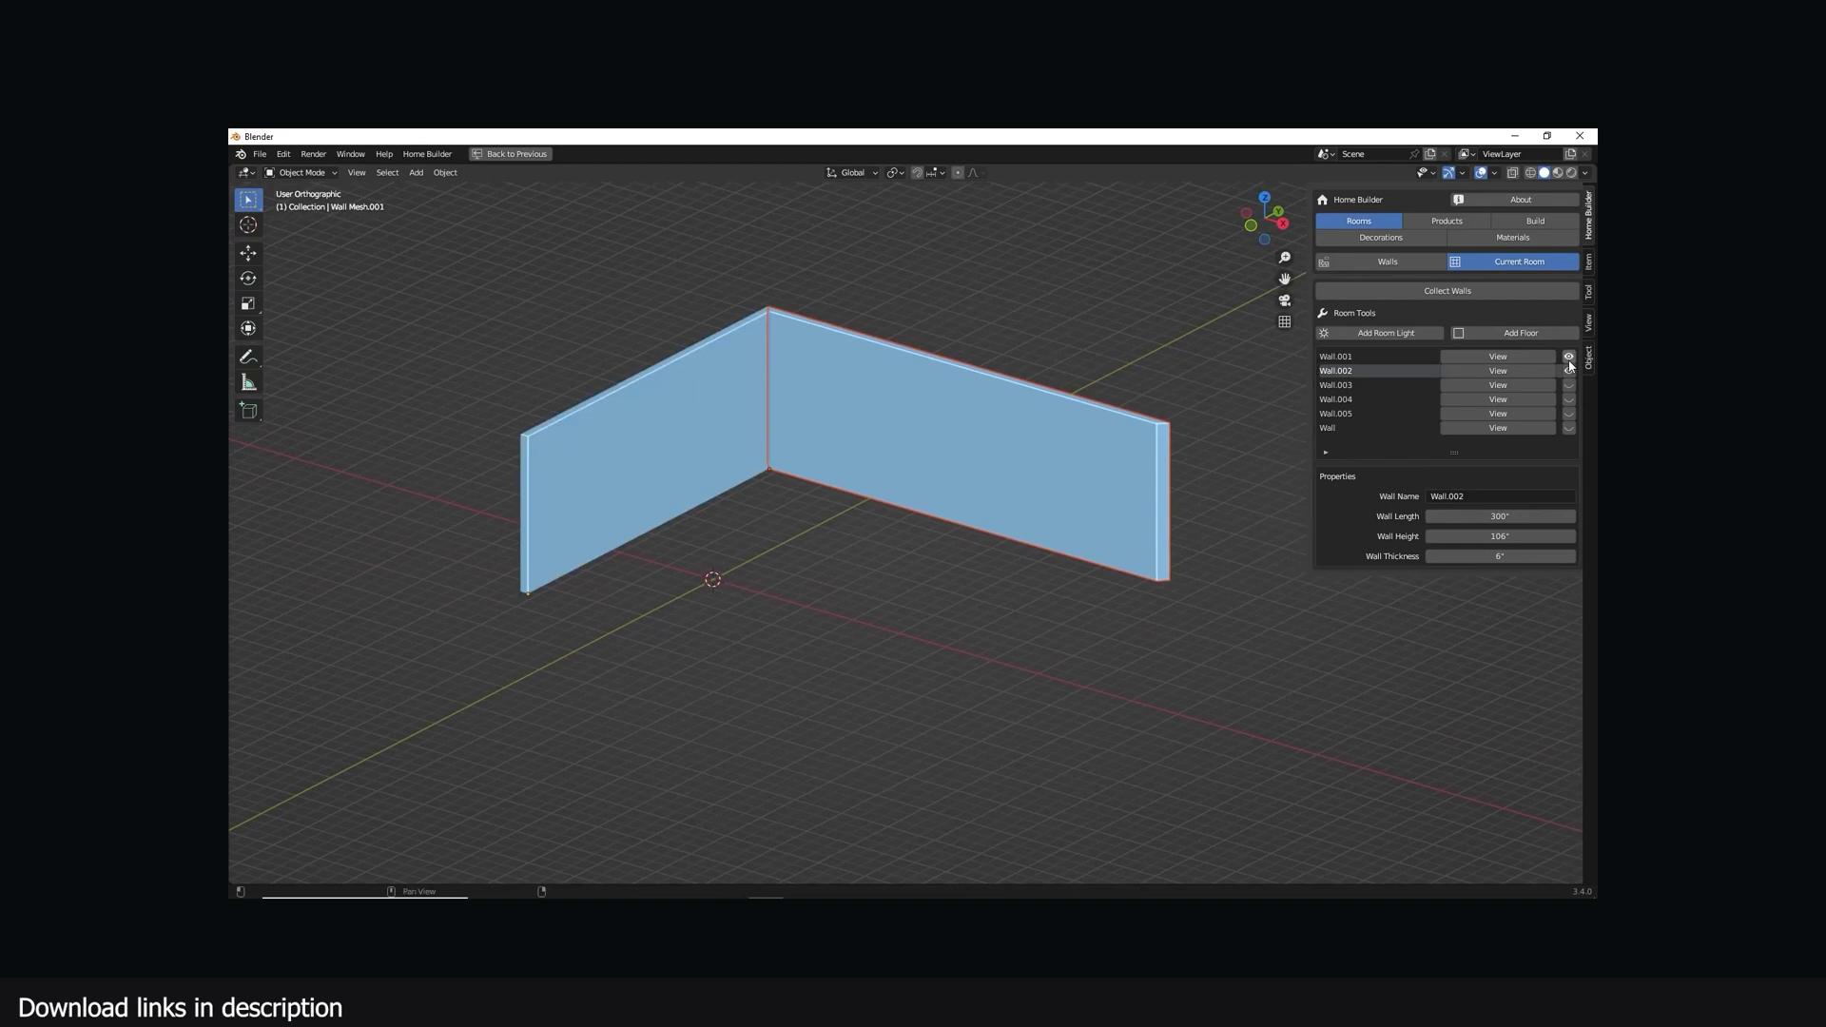
left_click(1447, 222)
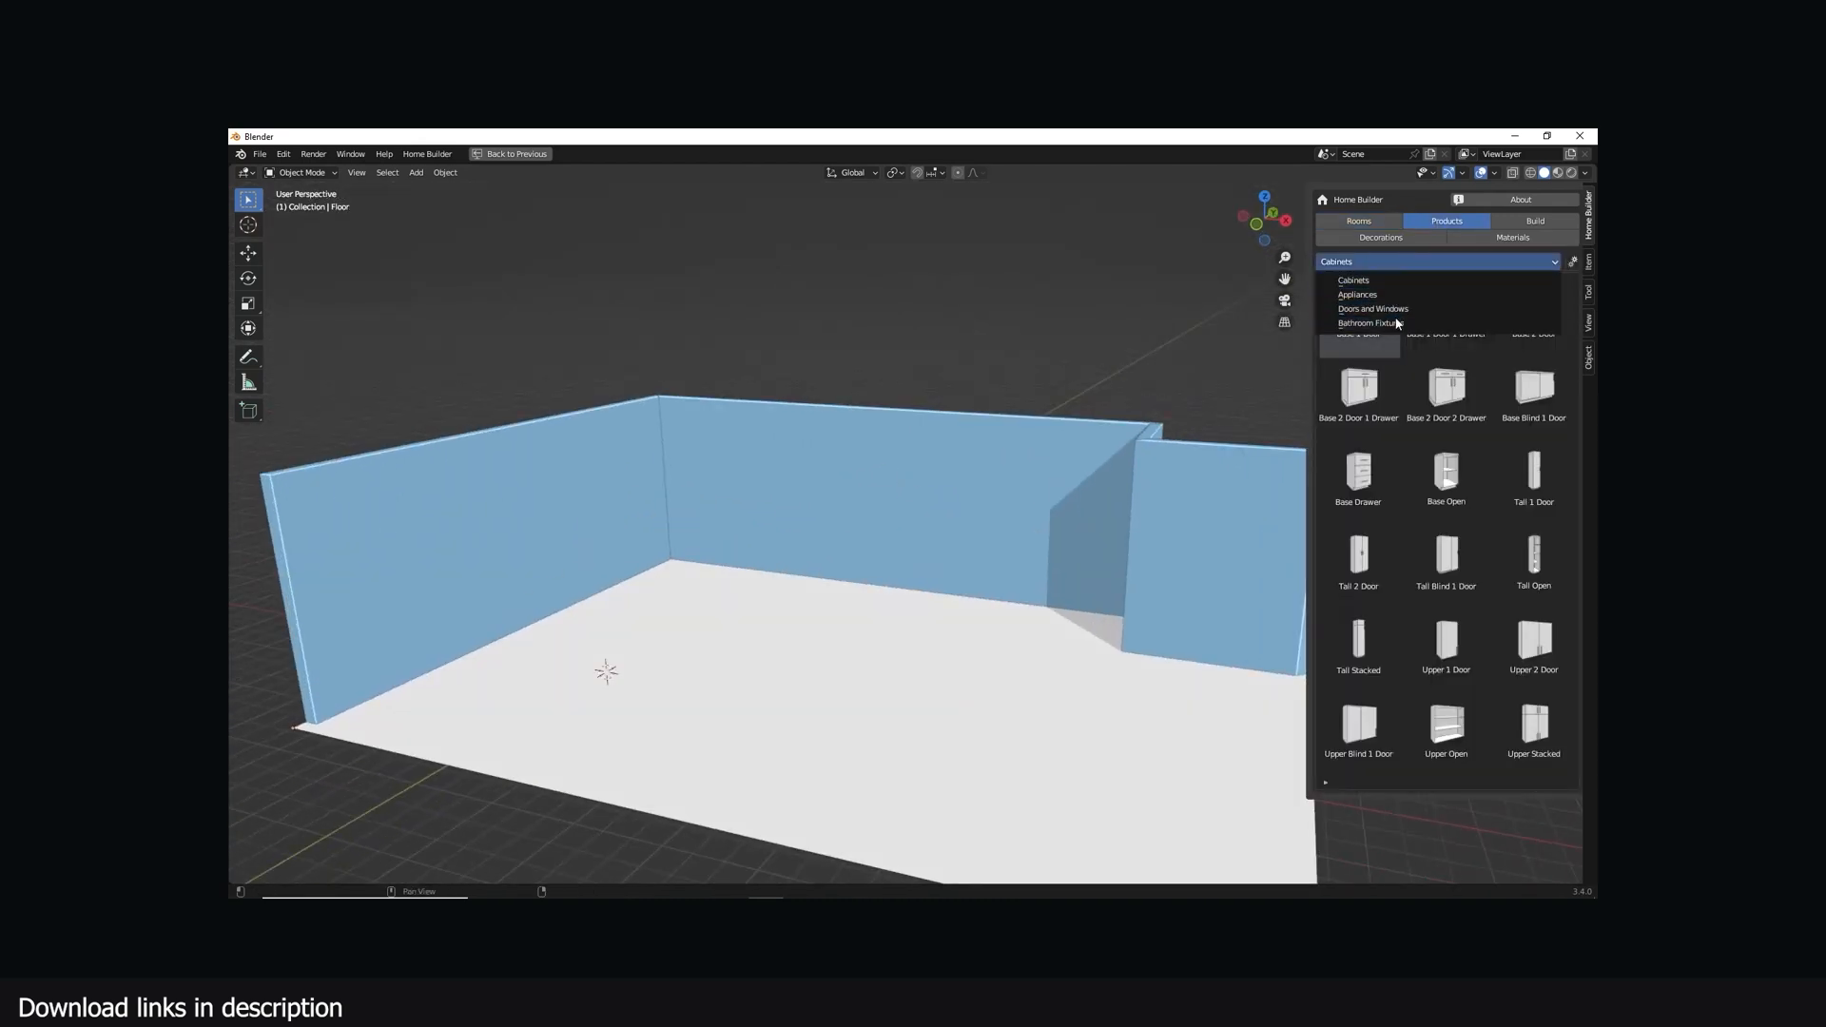
left_click(1372, 308)
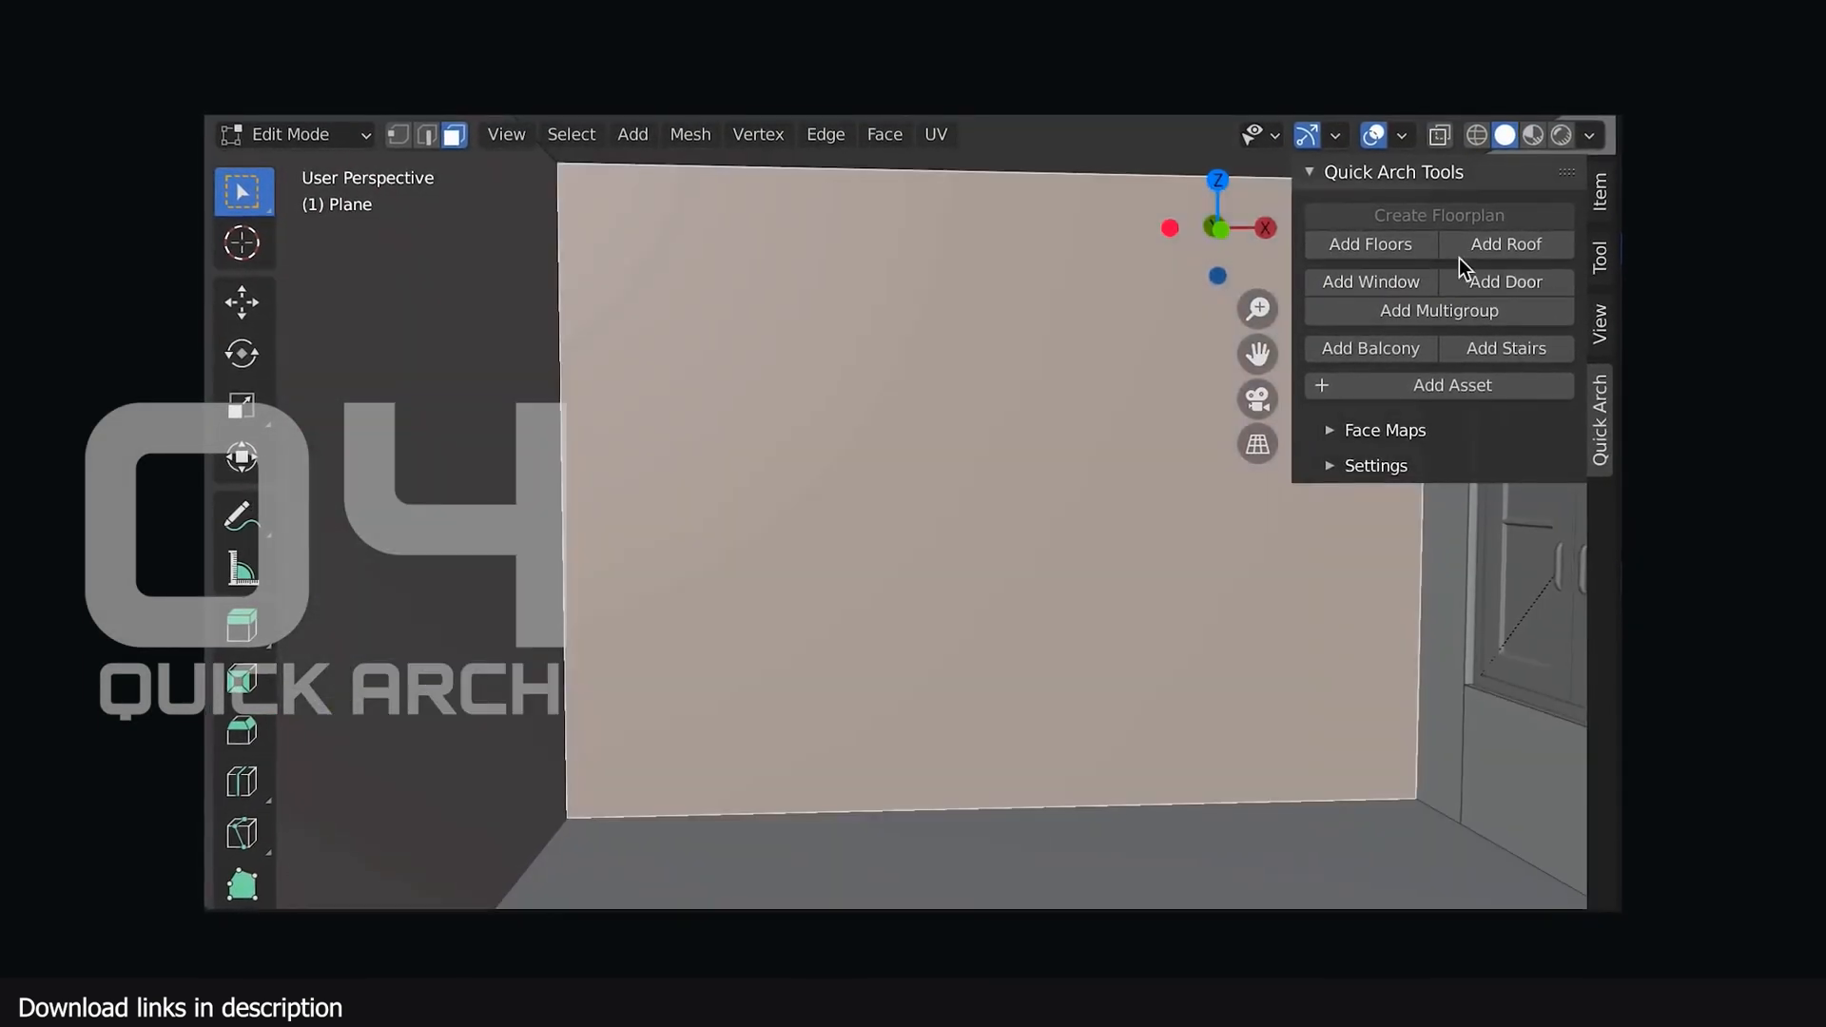
Add a louvered door with a new fill type, then place and configure a library asset
left_click(1506, 280)
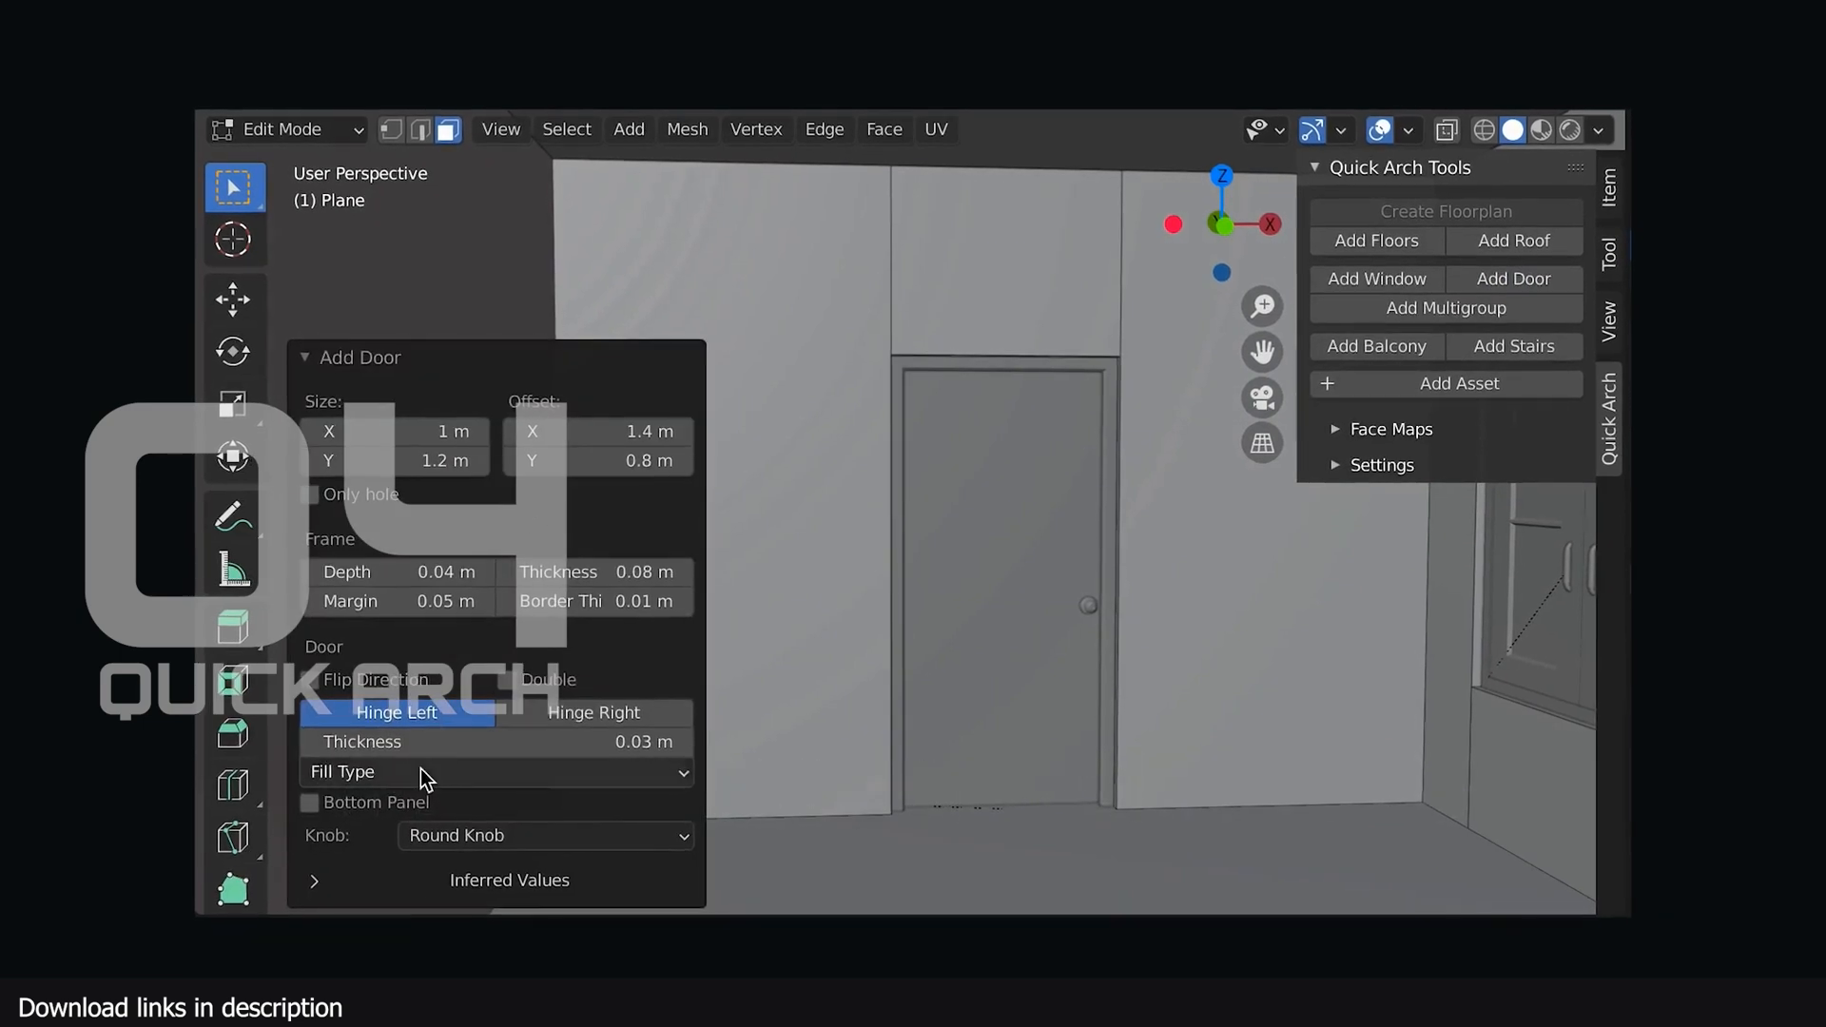
left_click(493, 772)
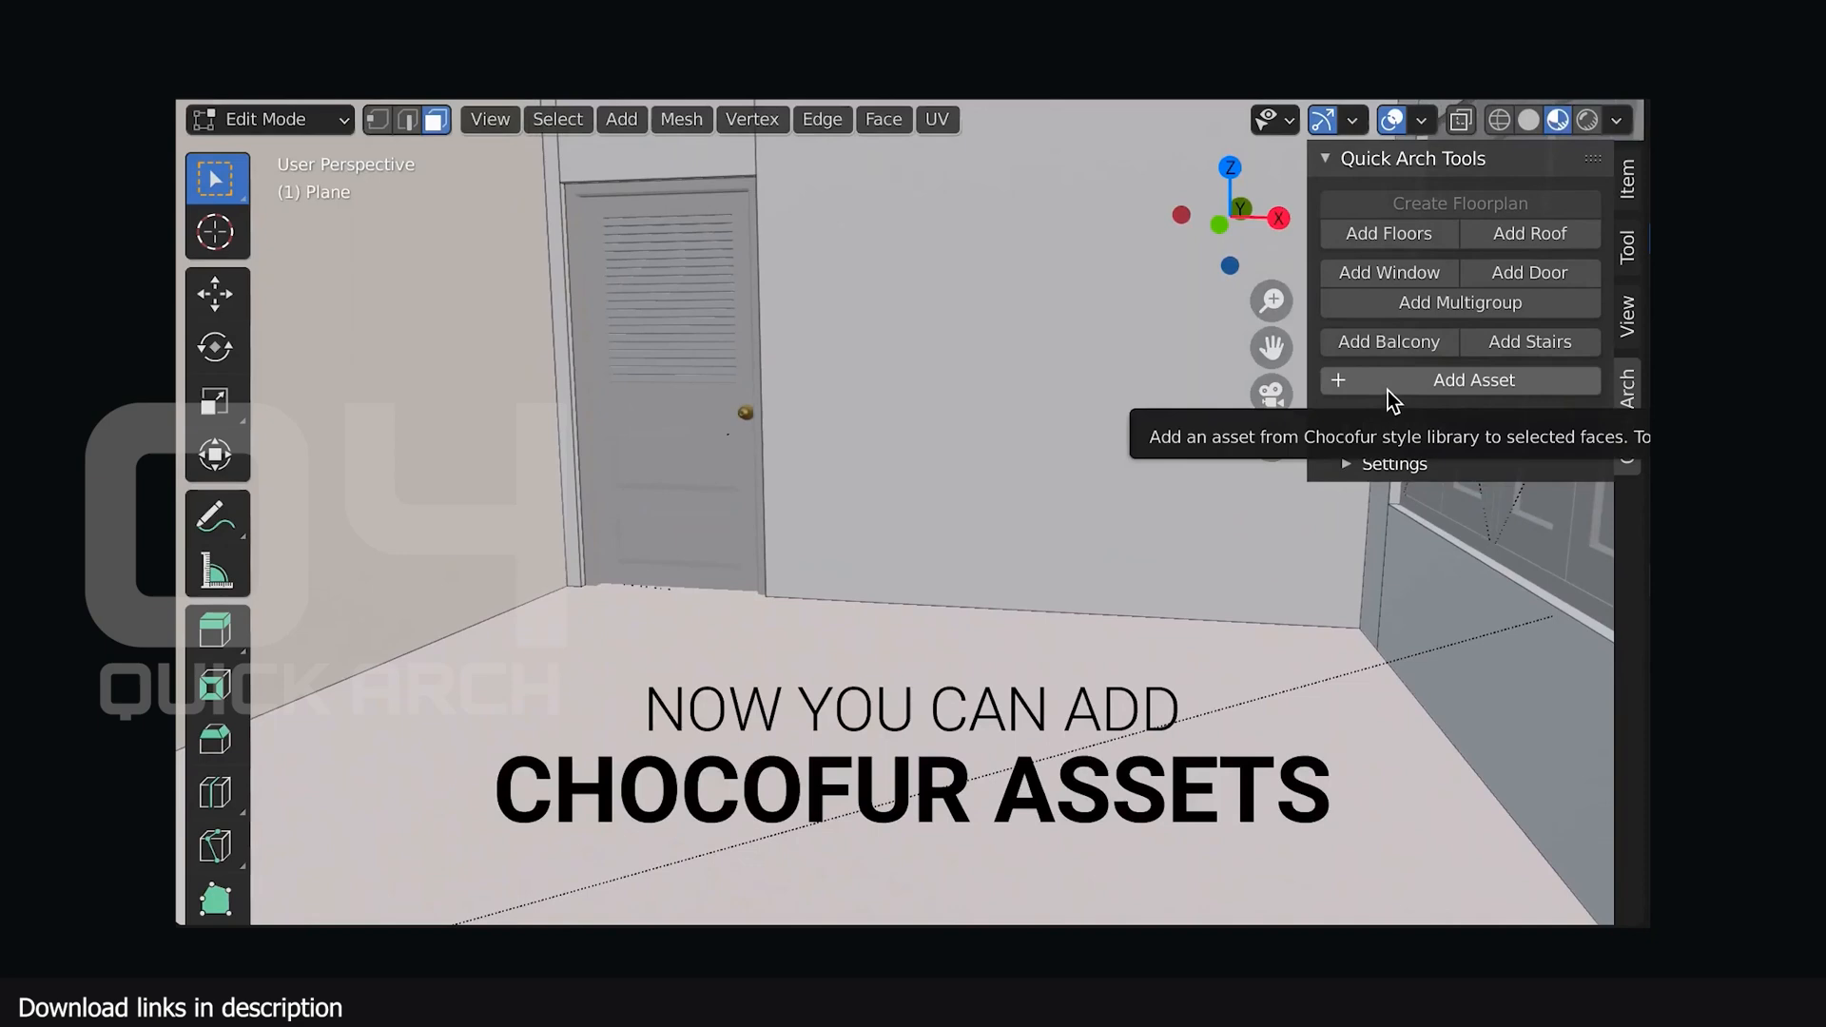
left_click(1474, 380)
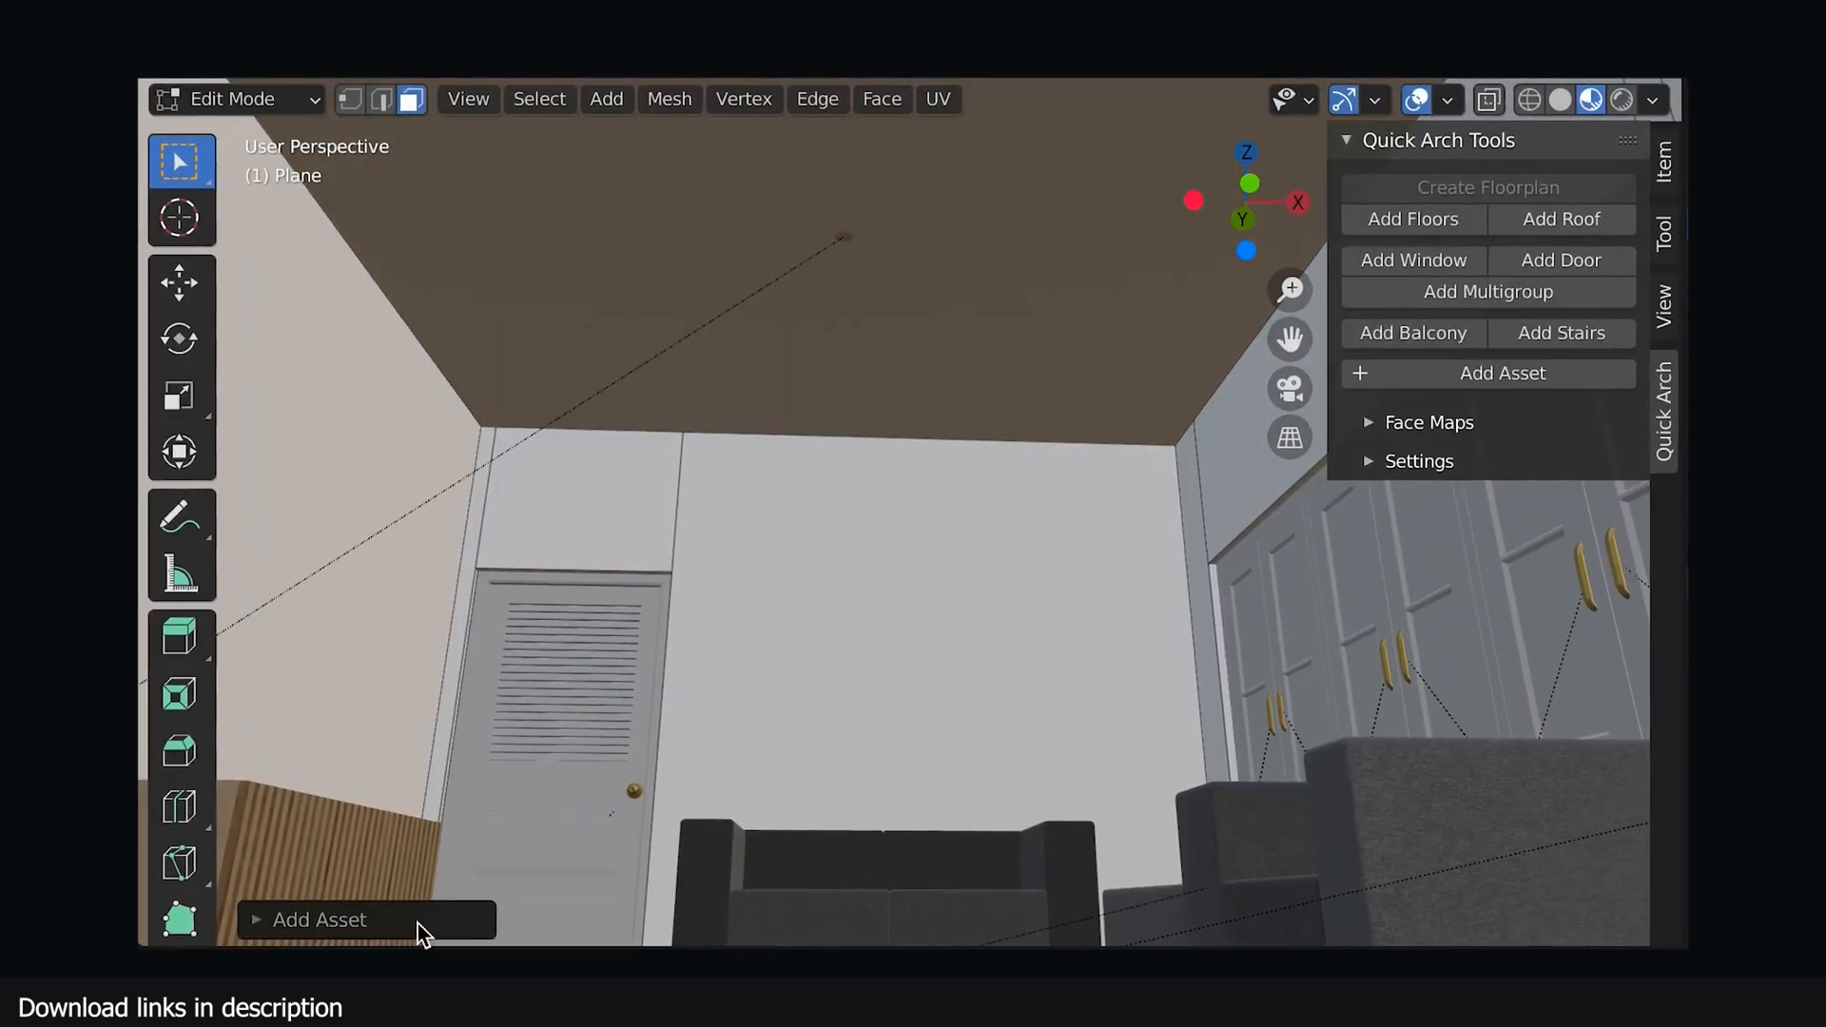
left_click(320, 919)
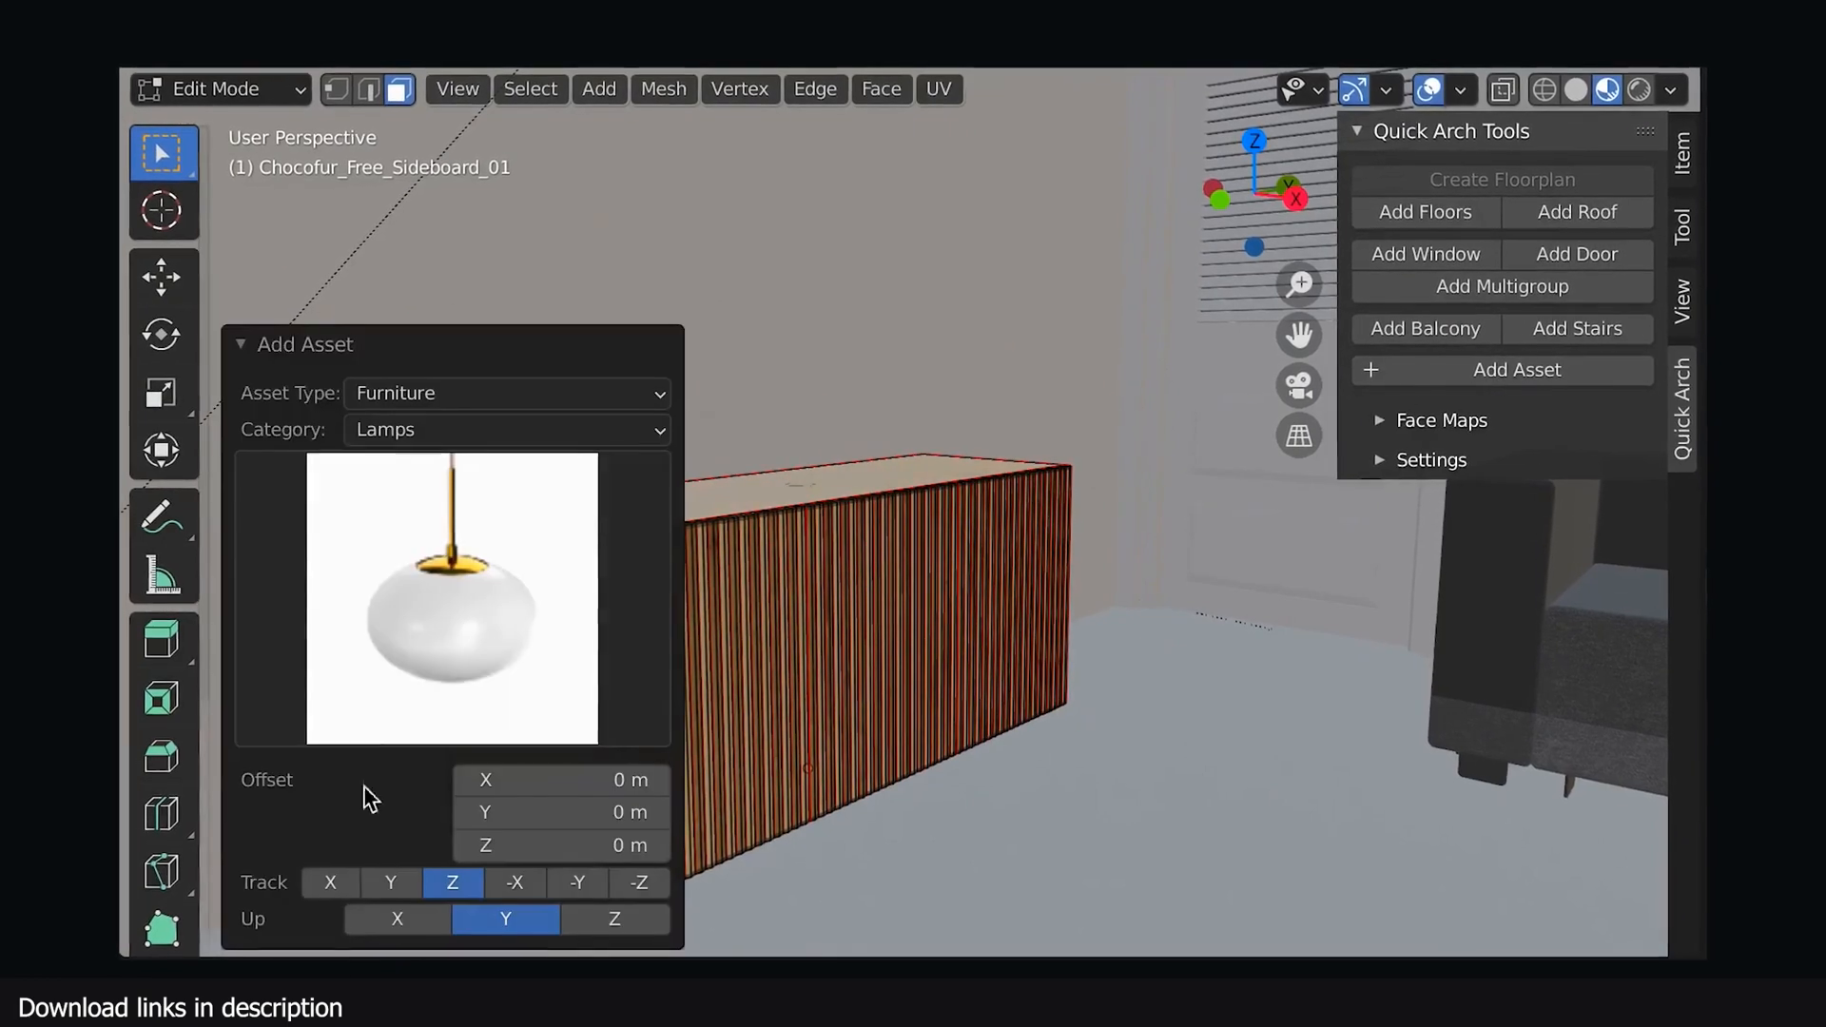
left_click(507, 393)
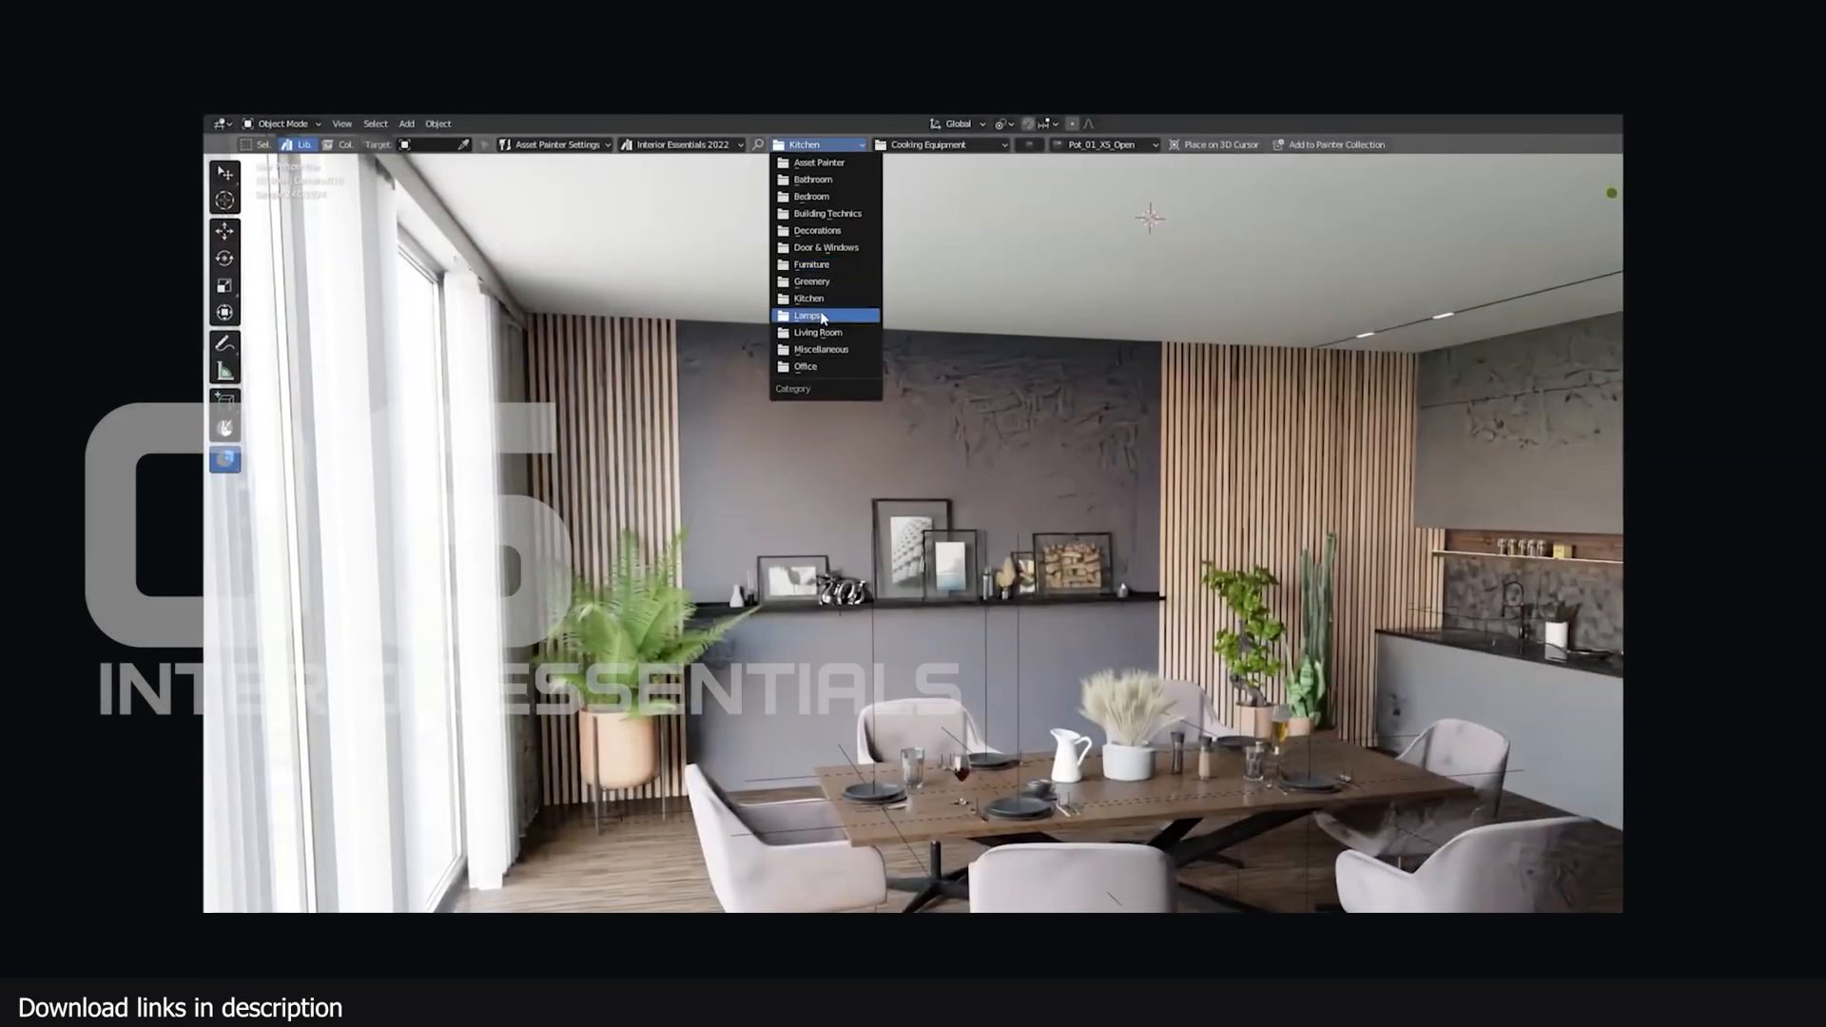
Choose the Lamps category and add the hexagon-tiled cube to the asset library
left_click(807, 315)
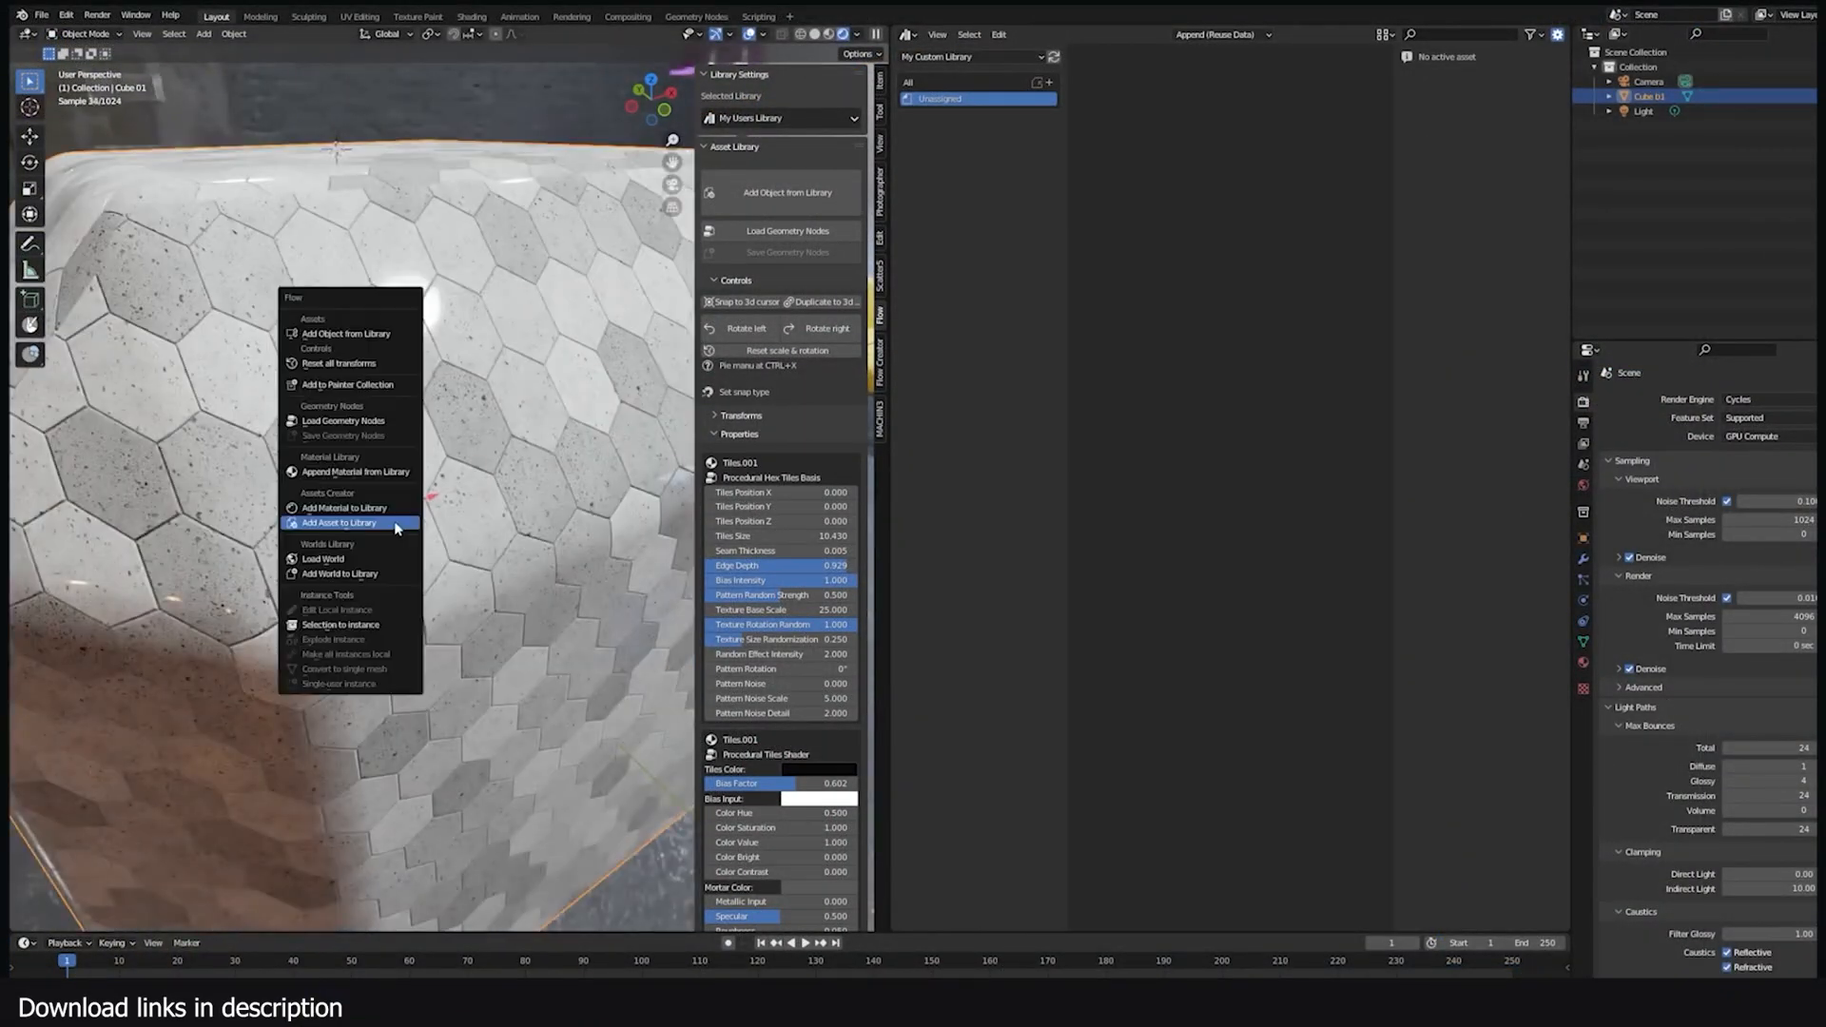
left_click(338, 522)
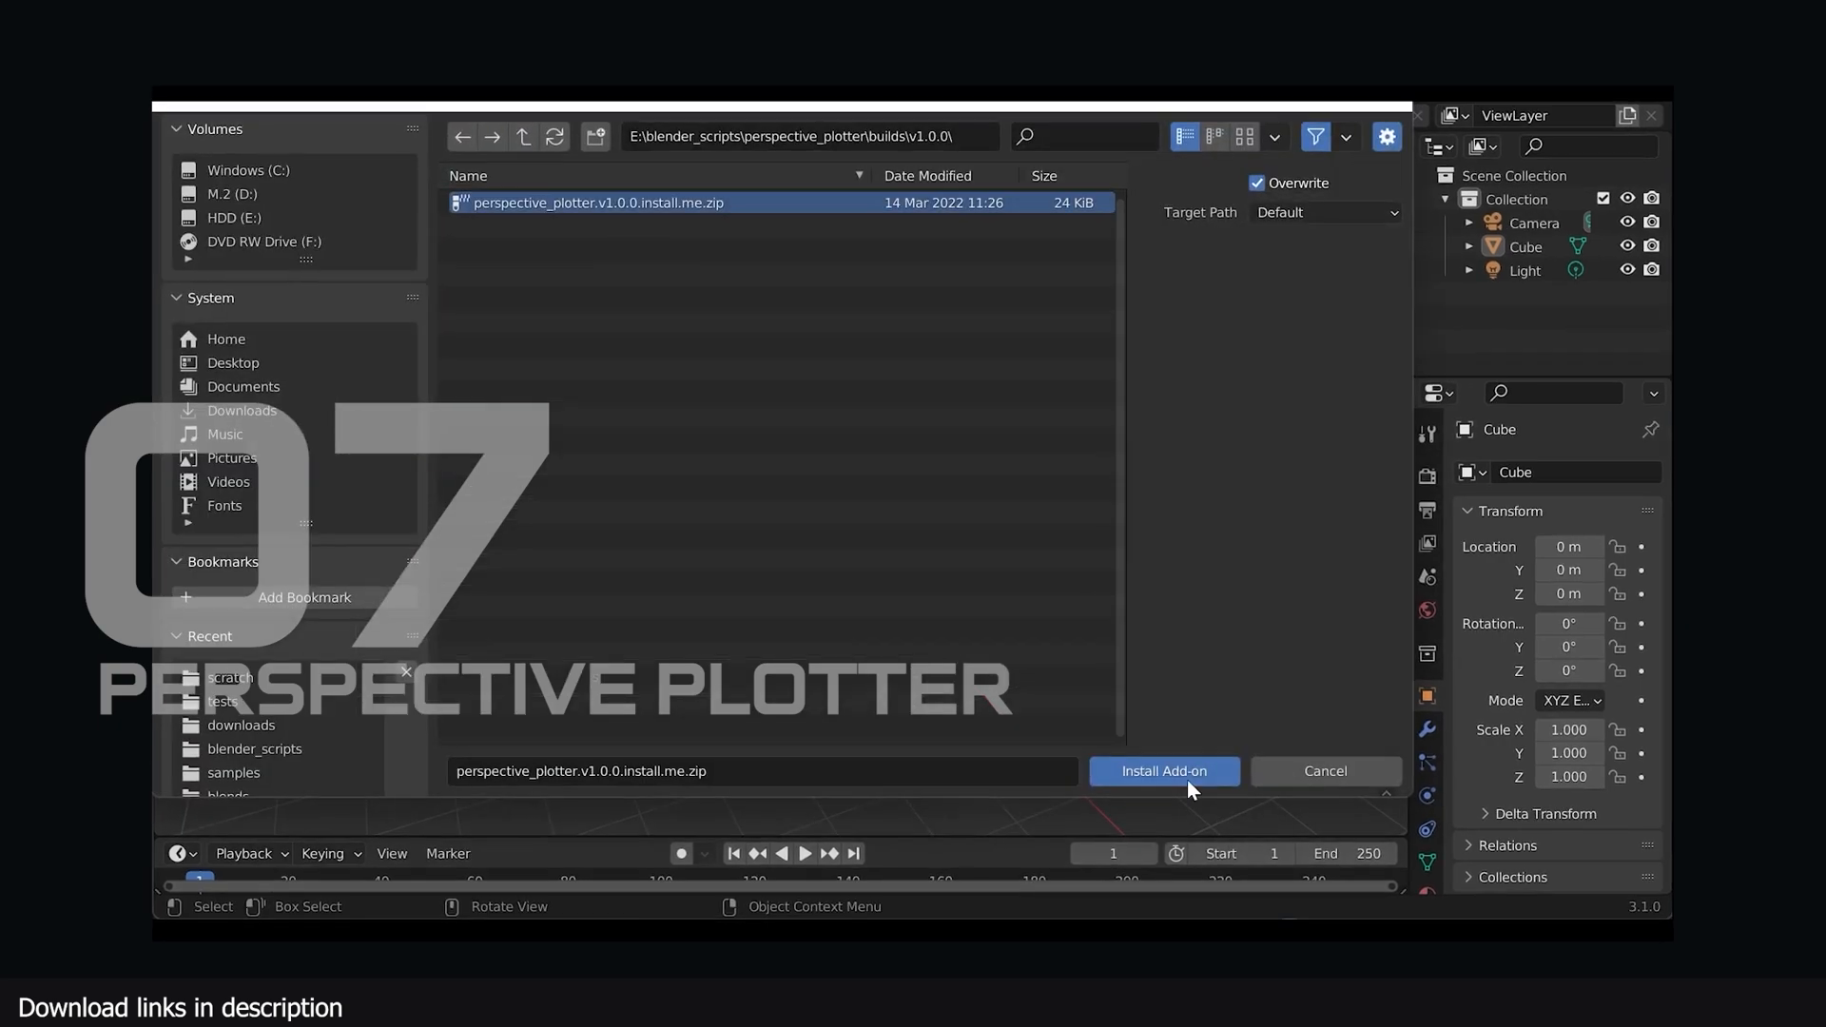
Install Perspective Plotter and plot the camera perspective for a 17.82 mm focal length
left_click(1163, 771)
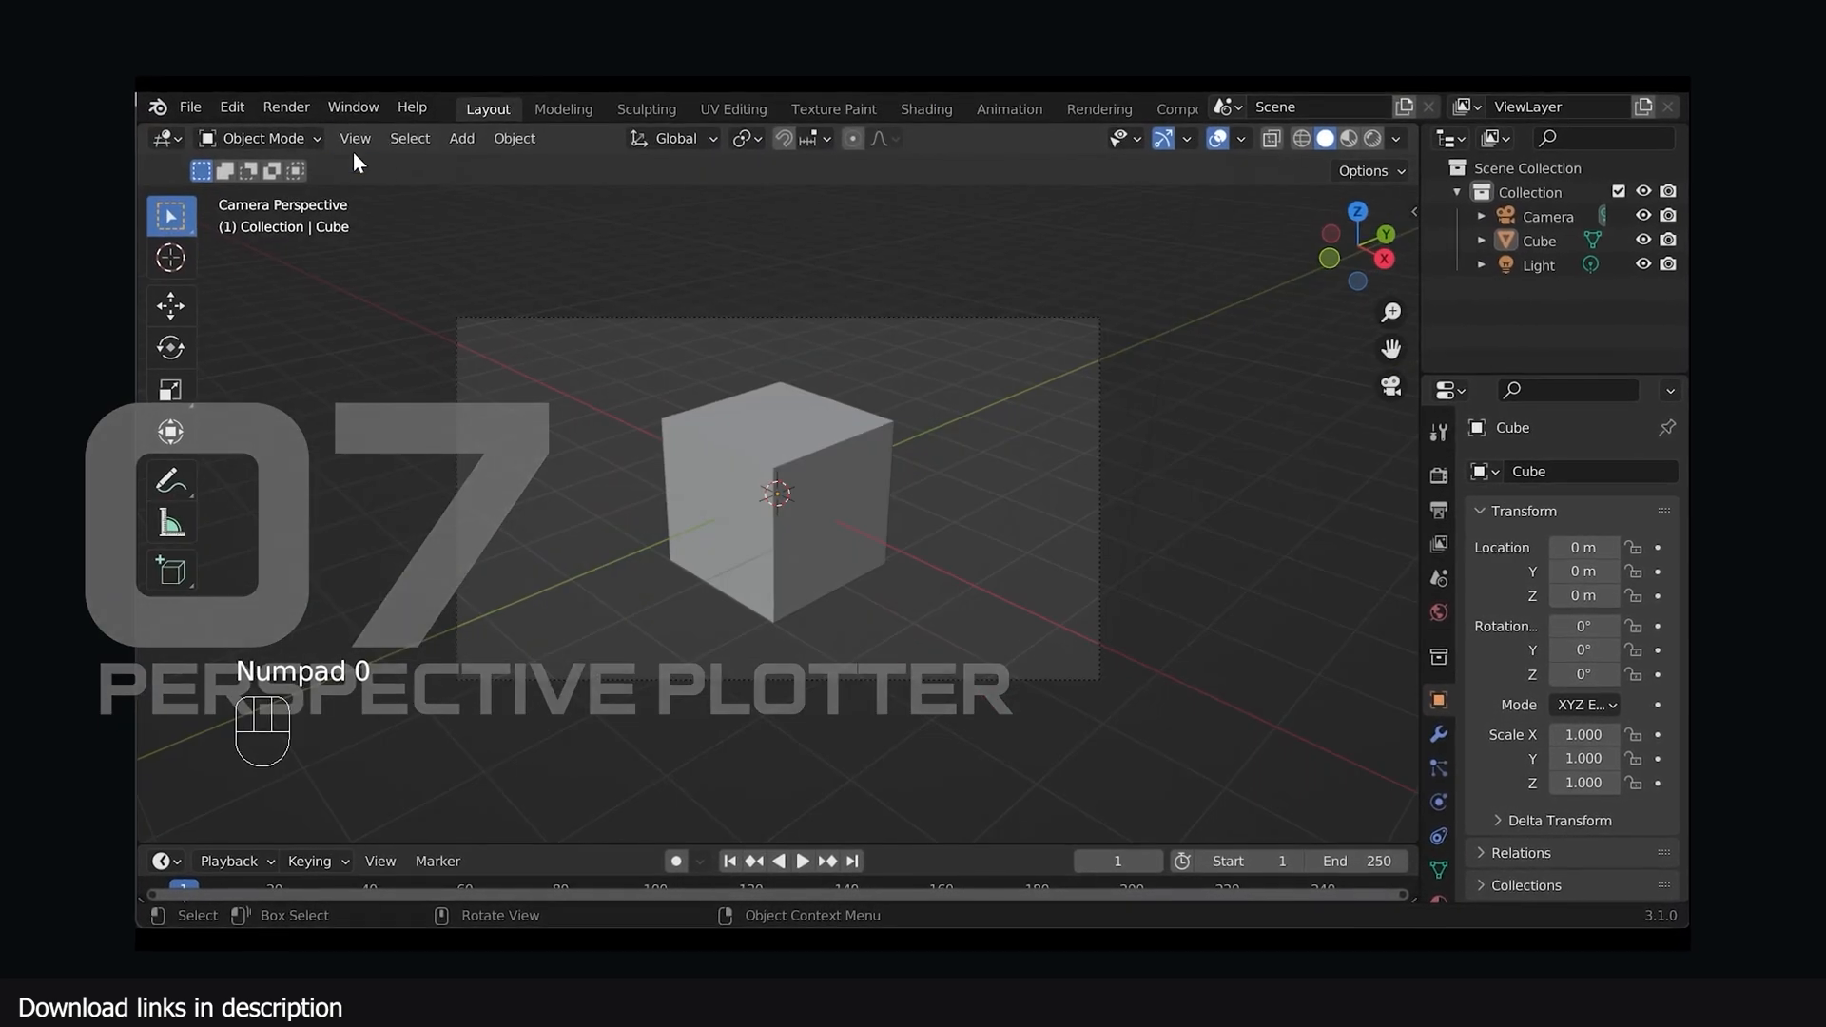
left_click(1416, 548)
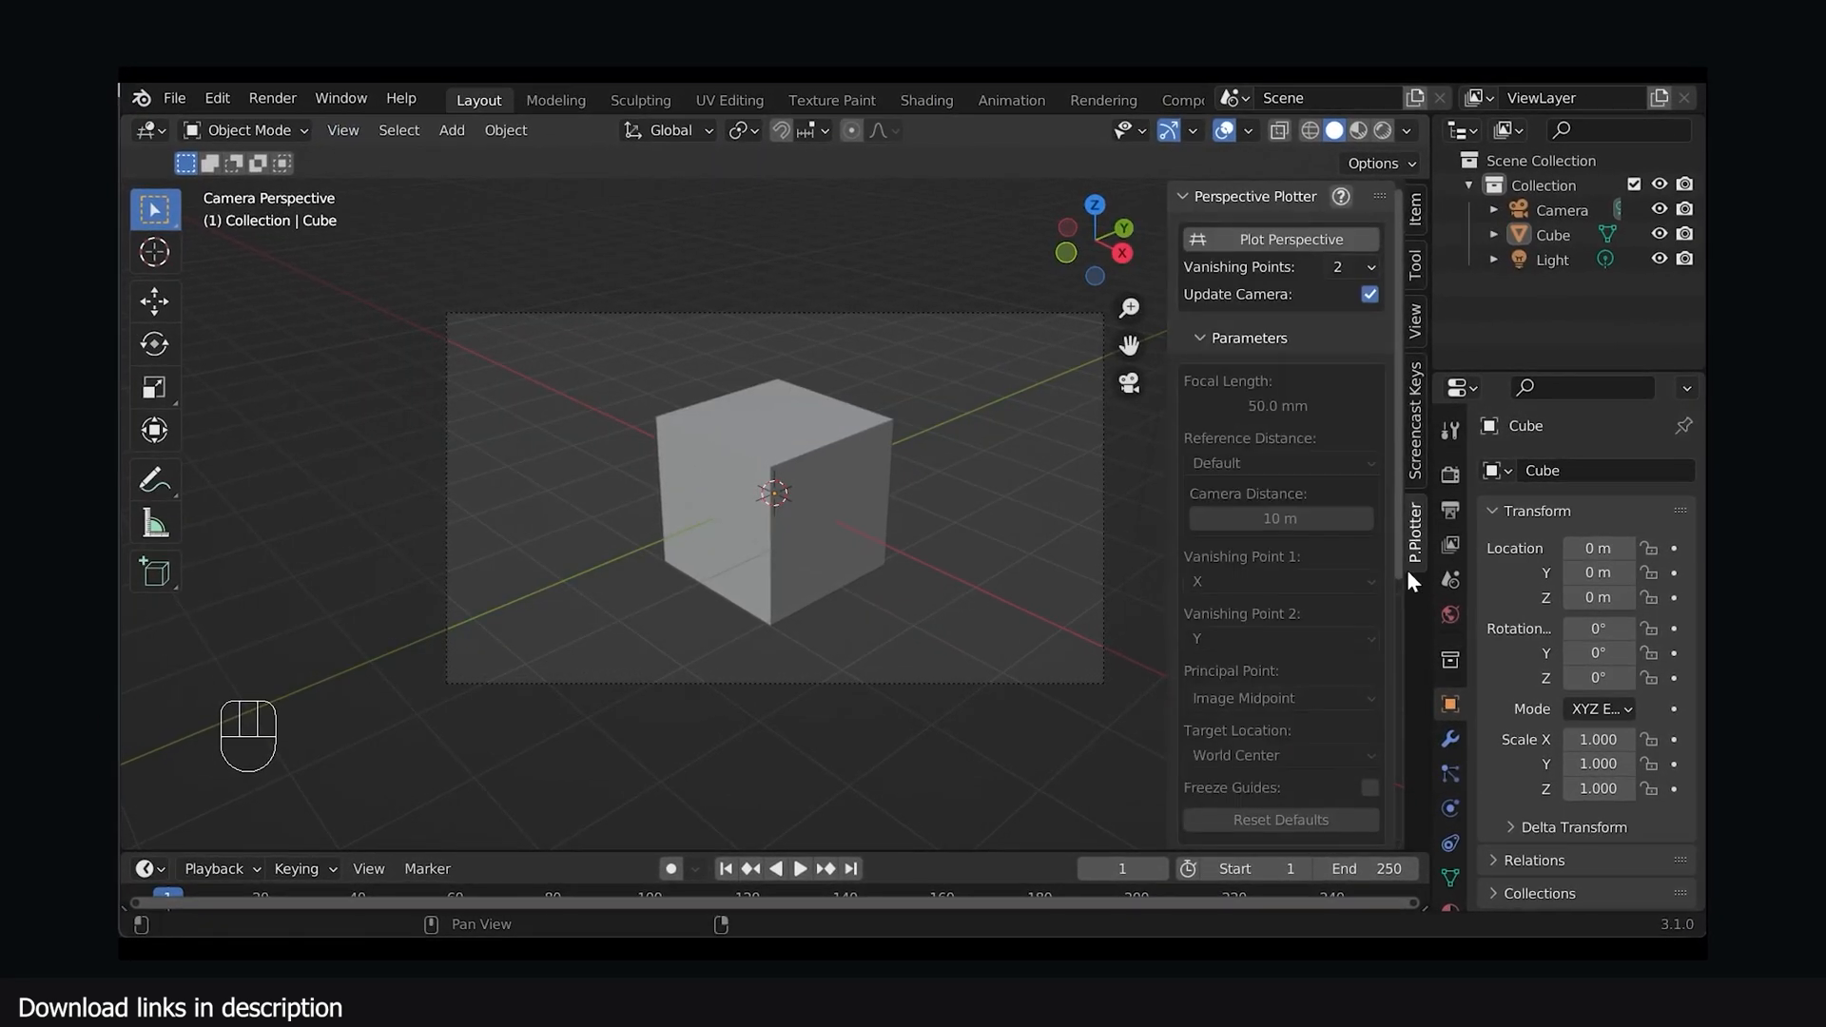
left_click(1279, 238)
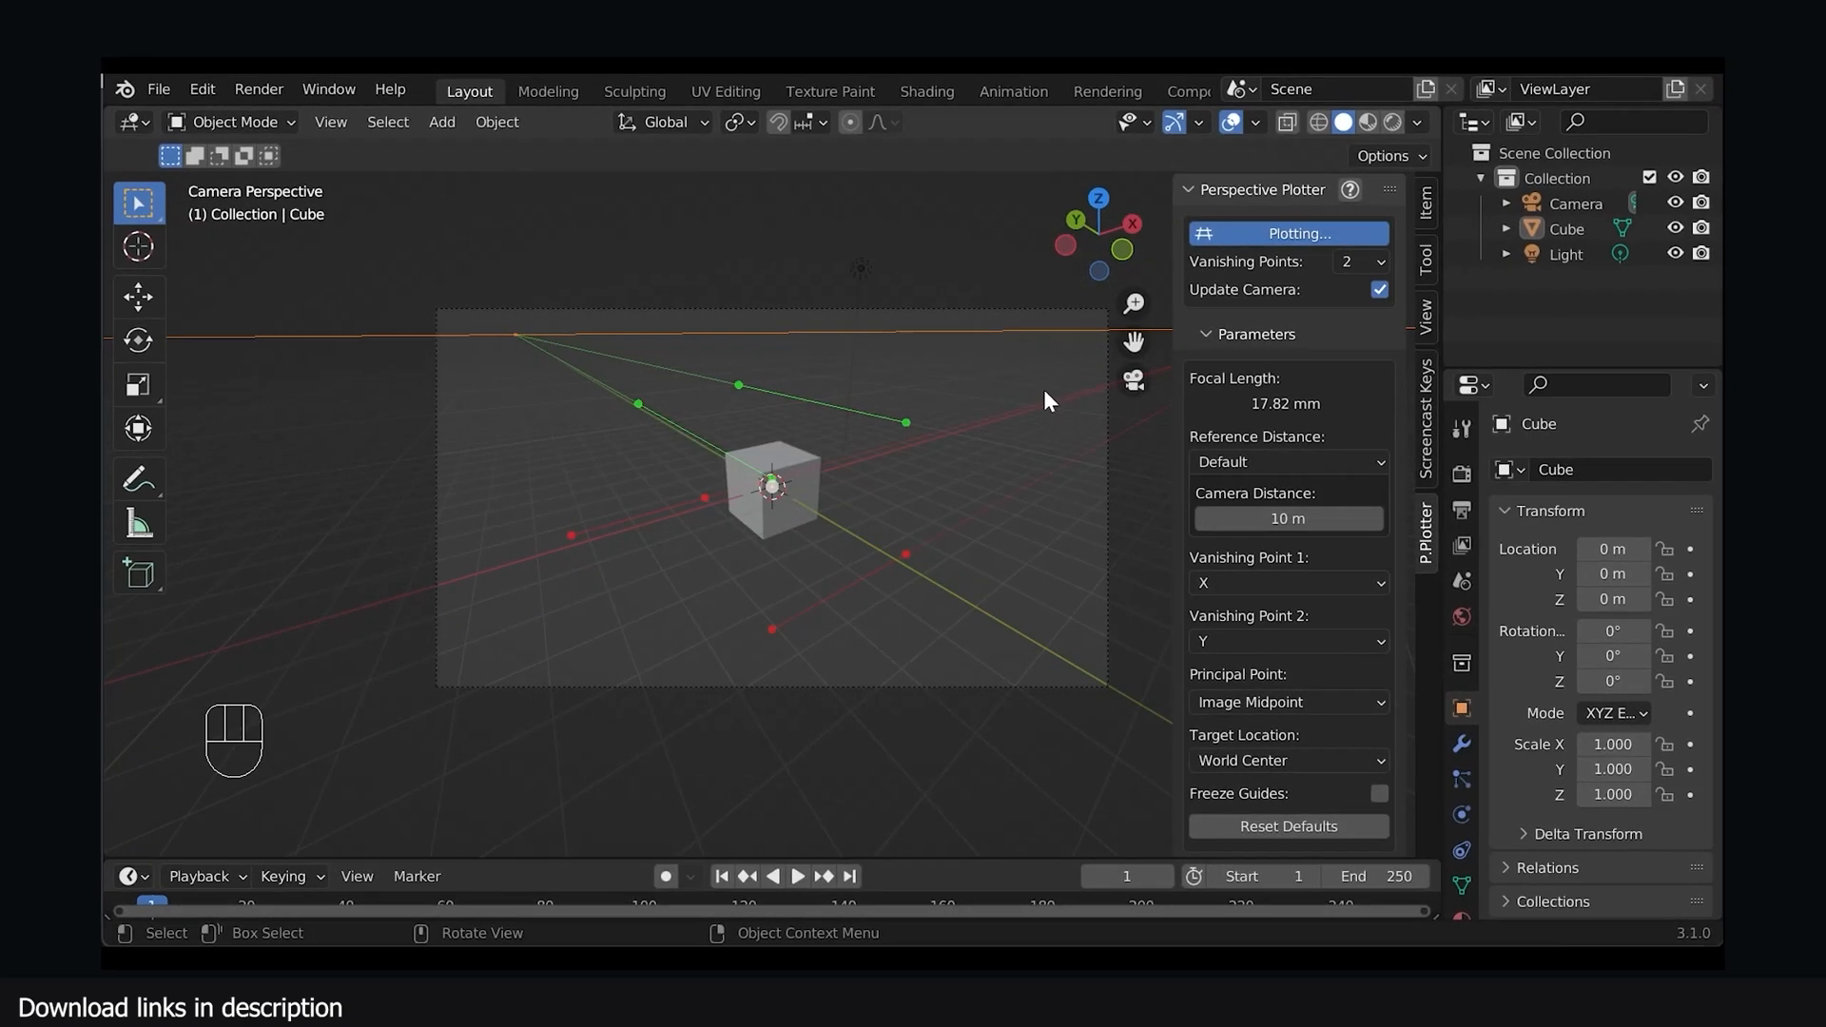
left_click(1285, 233)
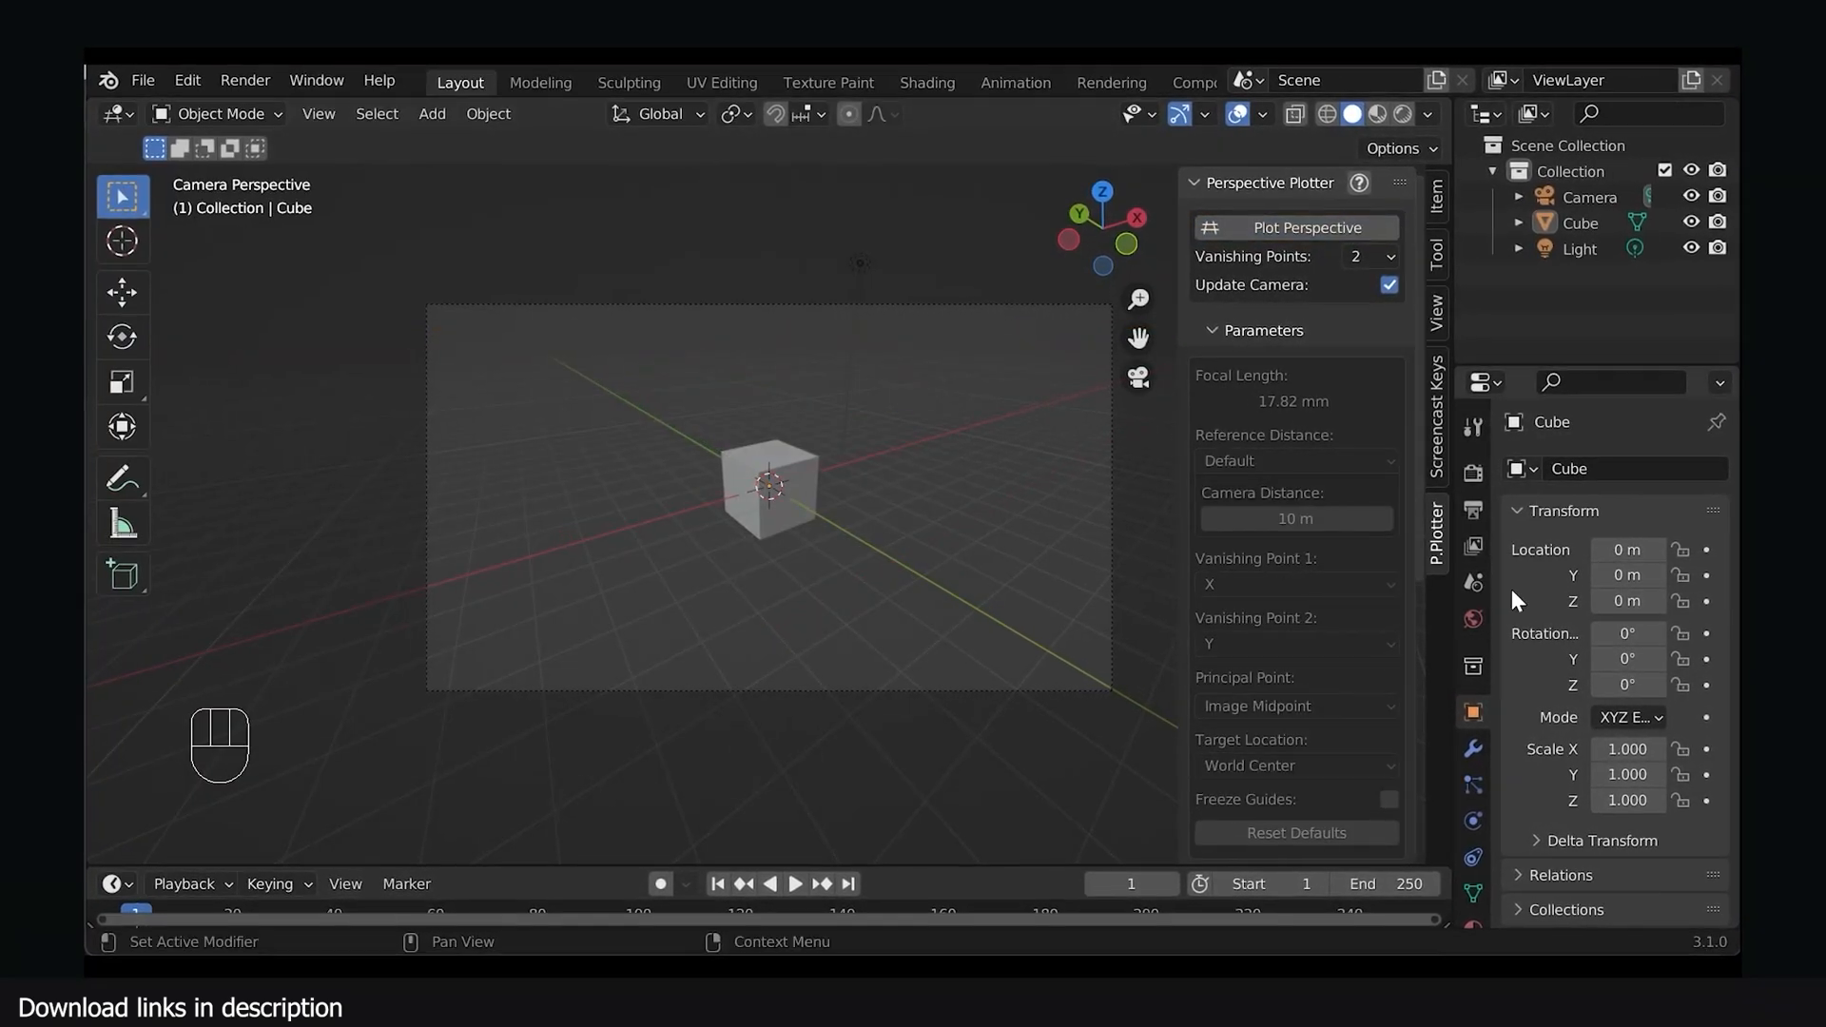
left_click(1604, 190)
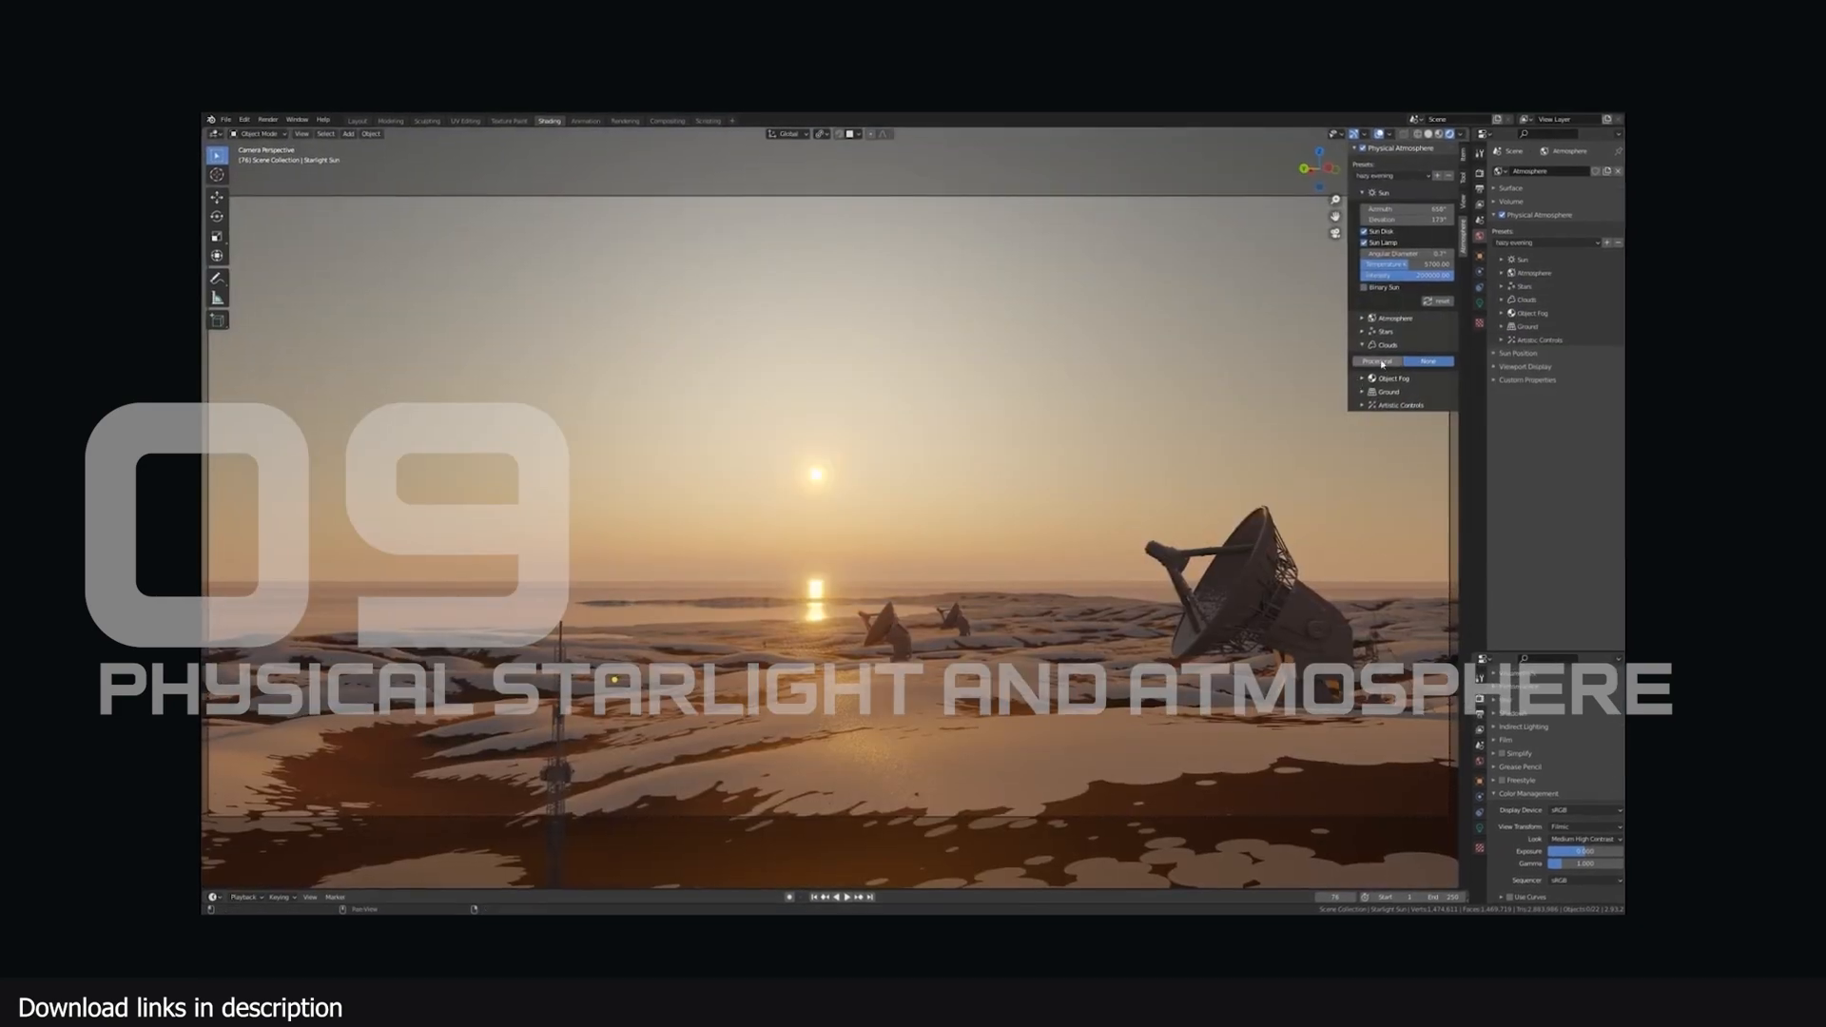
Open the Physical Atmosphere presets list for the sunset desert scene
left_click(1401, 177)
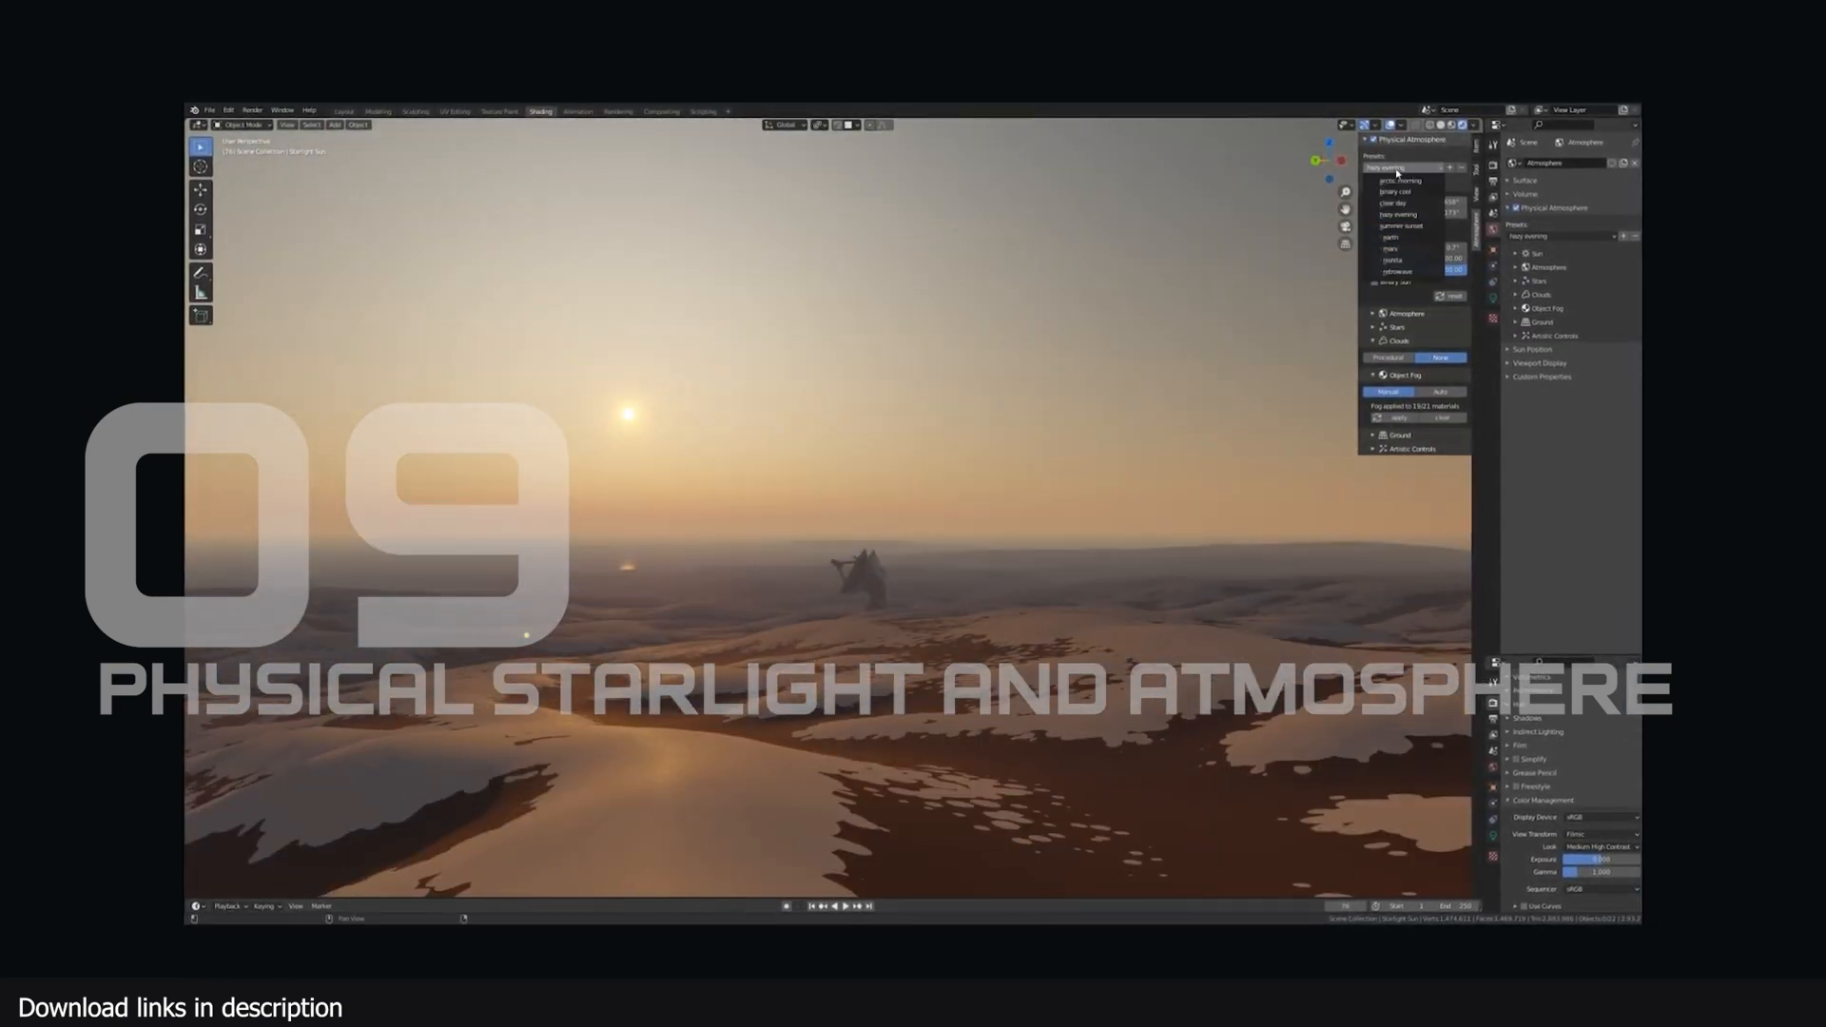